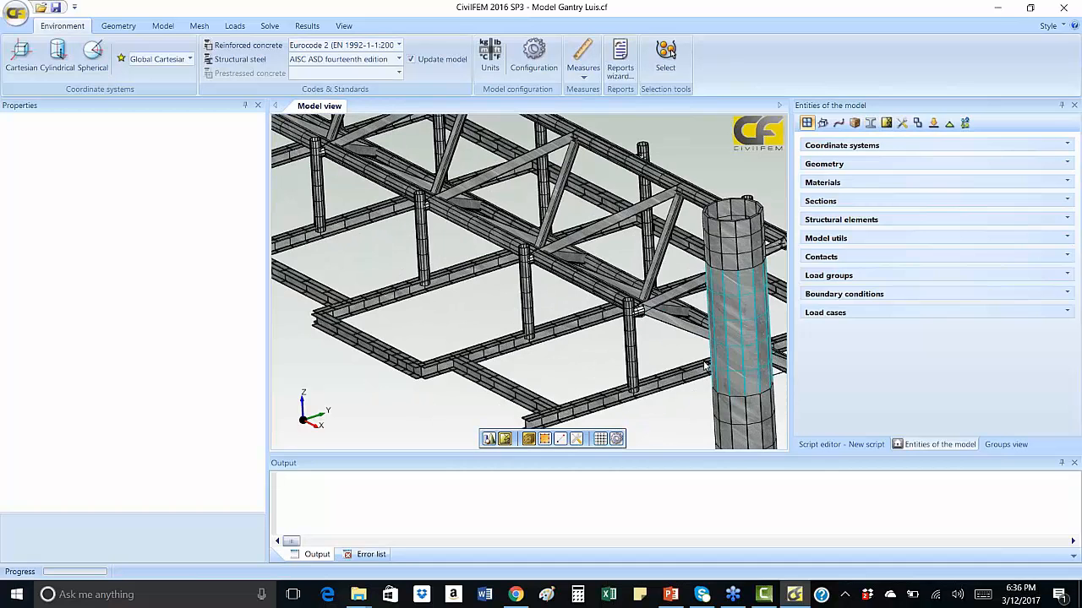
Display the gantry model as simple line members rather than shaded solids
{"action": "left_click", "coordinate": [528, 439]}
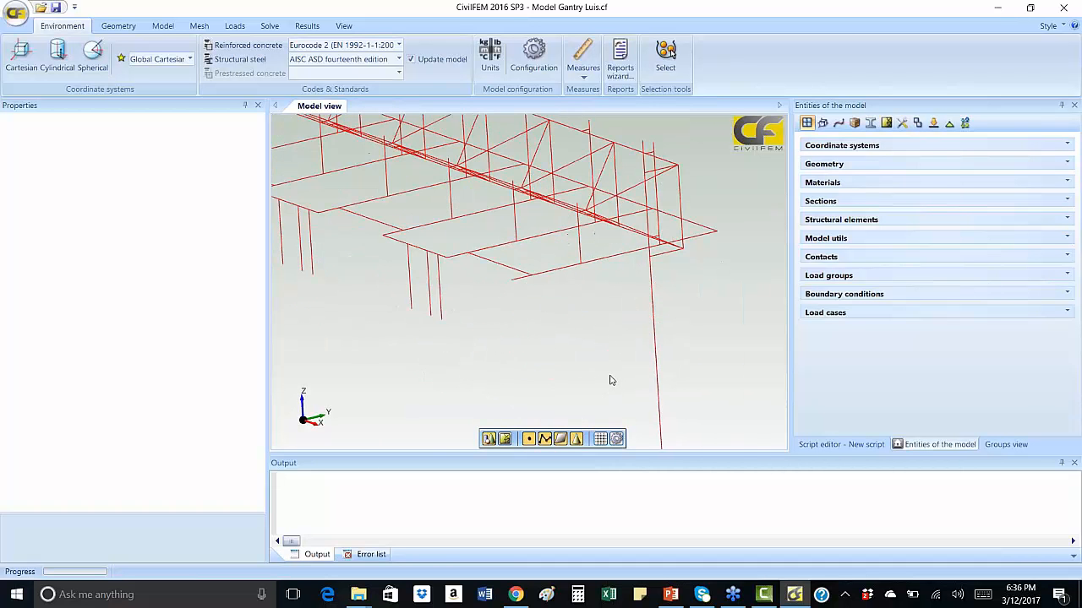
{"action": "mouse_move", "coordinate": [615, 380]}
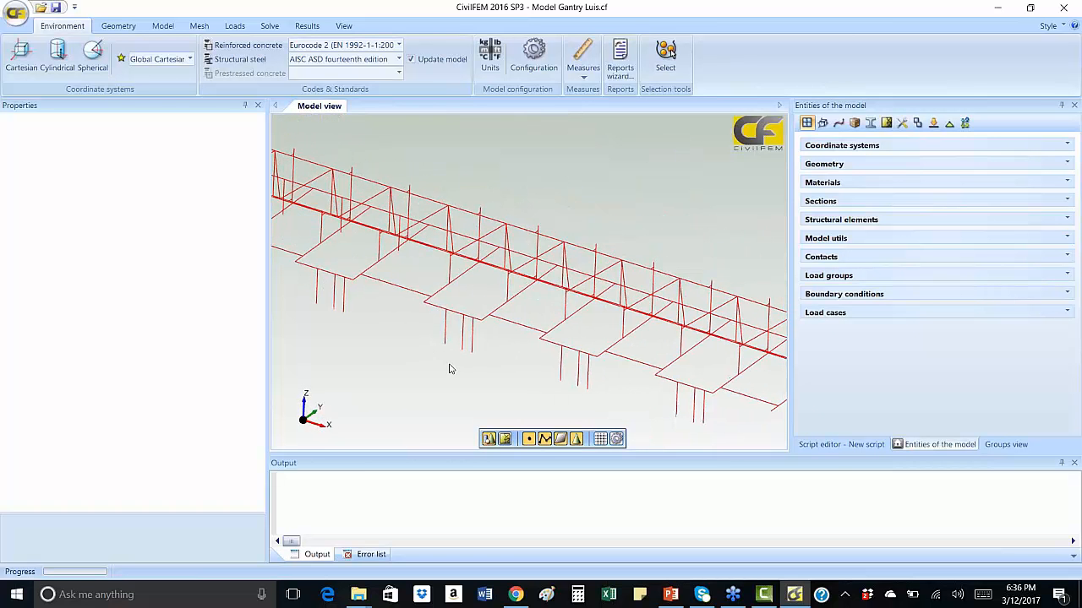
Bring up the Geometry creation tools with the full gantry frame in view
{"action": "left_click", "coordinate": [118, 25]}
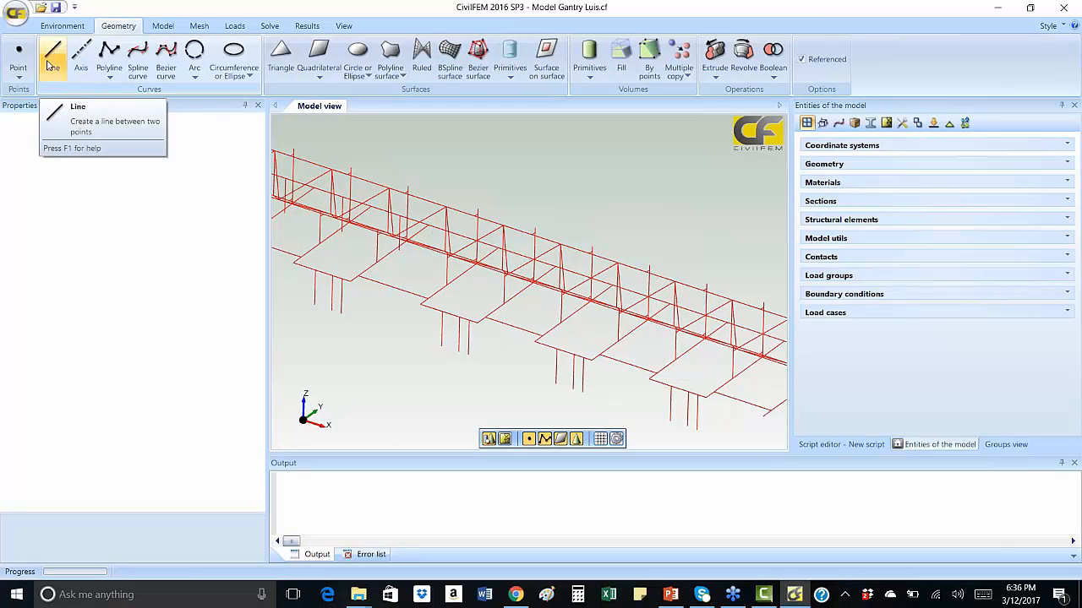
{"action": "mouse_move", "coordinate": [357, 54]}
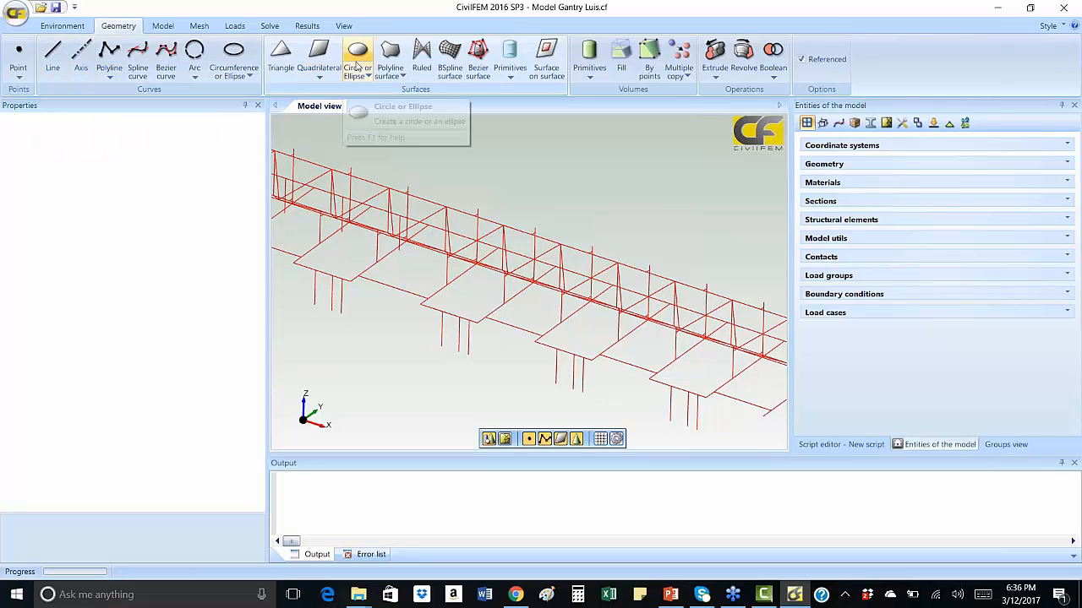
{"action": "mouse_move", "coordinate": [421, 52]}
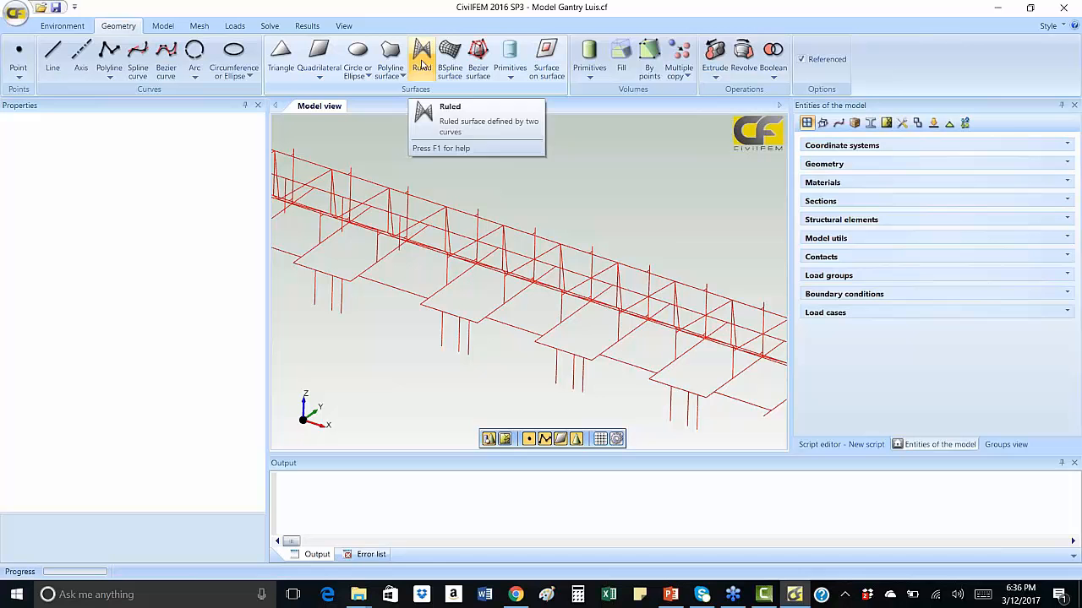
{"action": "mouse_move", "coordinate": [510, 54]}
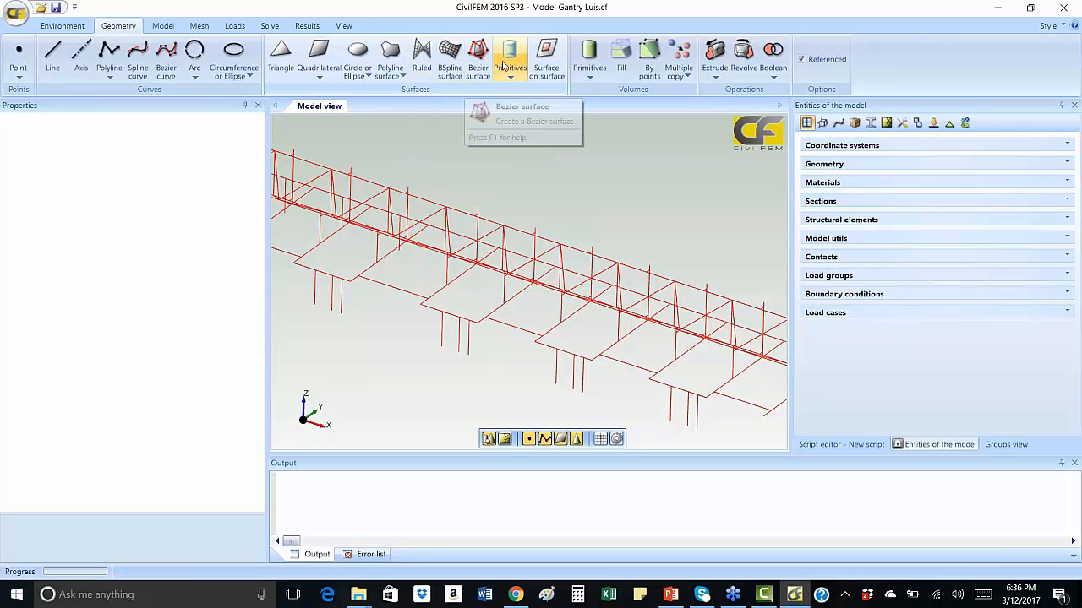
{"action": "mouse_move", "coordinate": [194, 52]}
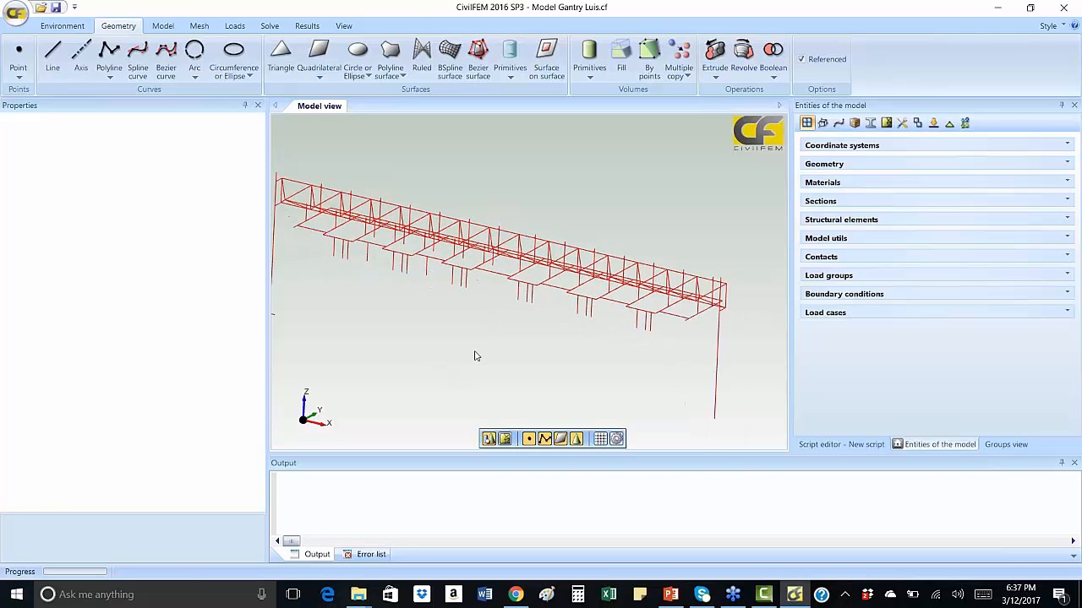
Inspect the Rigid and A709 Gr 50 material properties, then list the cross sections
{"action": "left_click", "coordinate": [821, 183]}
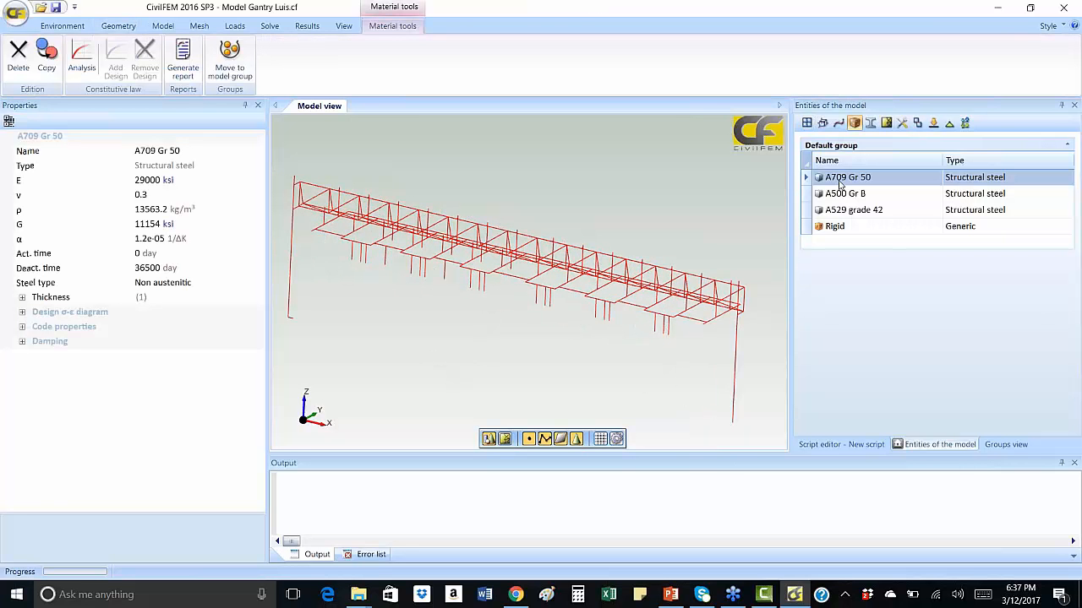
{"action": "left_click", "coordinate": [835, 226]}
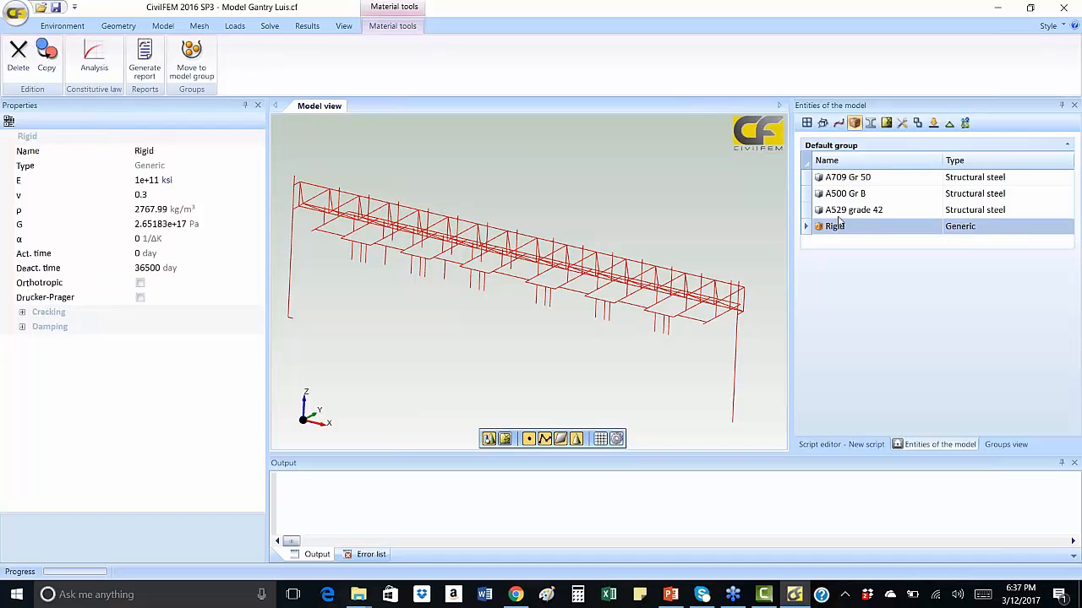
{"action": "left_click", "coordinate": [848, 177]}
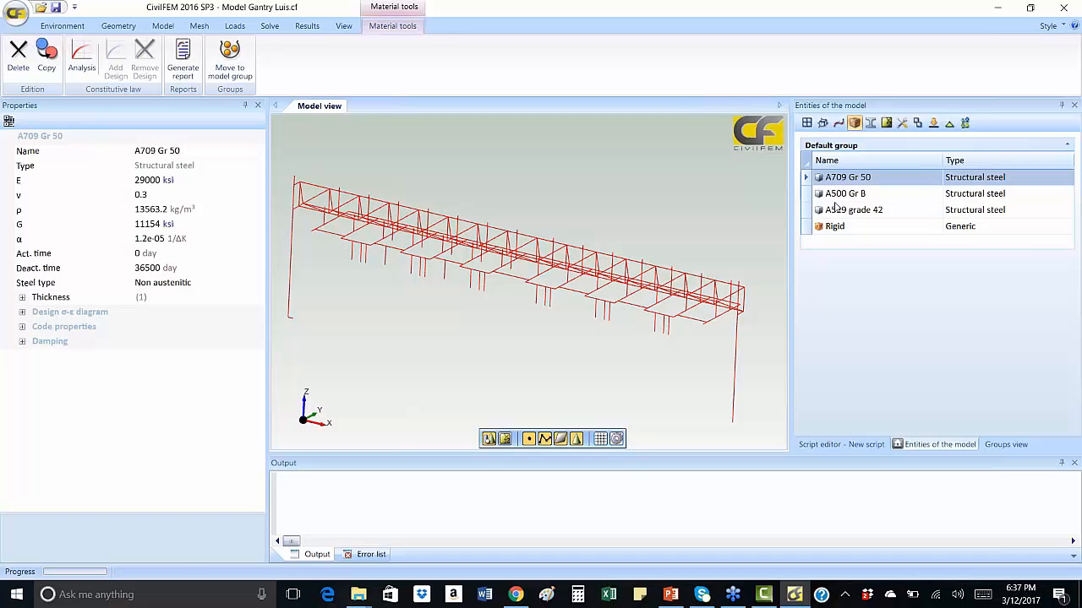
{"action": "left_click", "coordinate": [868, 123]}
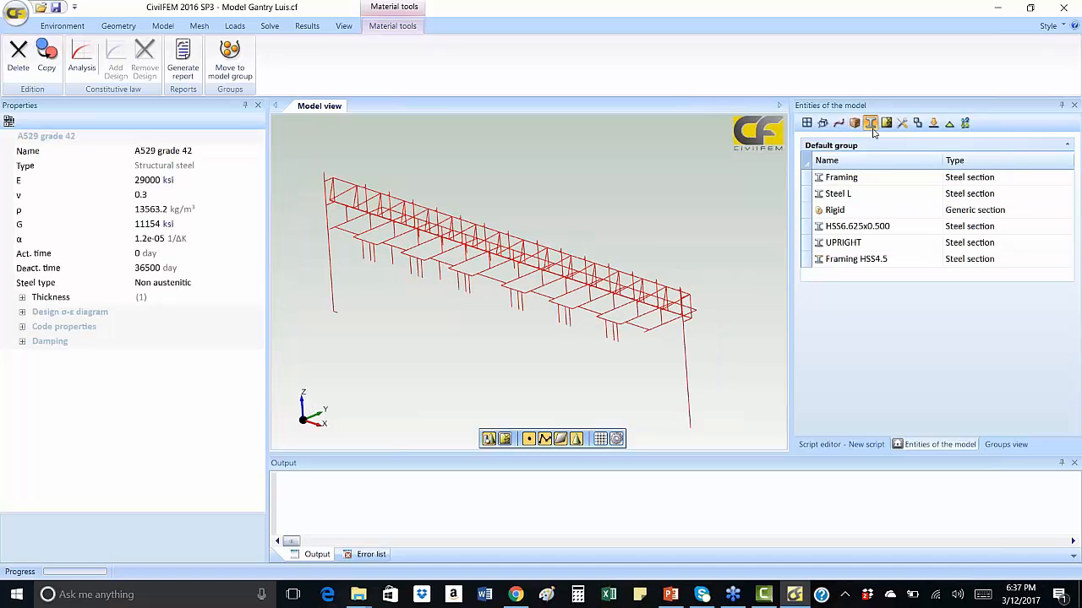
Inspect the Steel L and HSS6.625x0.500 sections, draw the pipe profile, then list the beam elements
{"action": "left_click", "coordinate": [838, 192]}
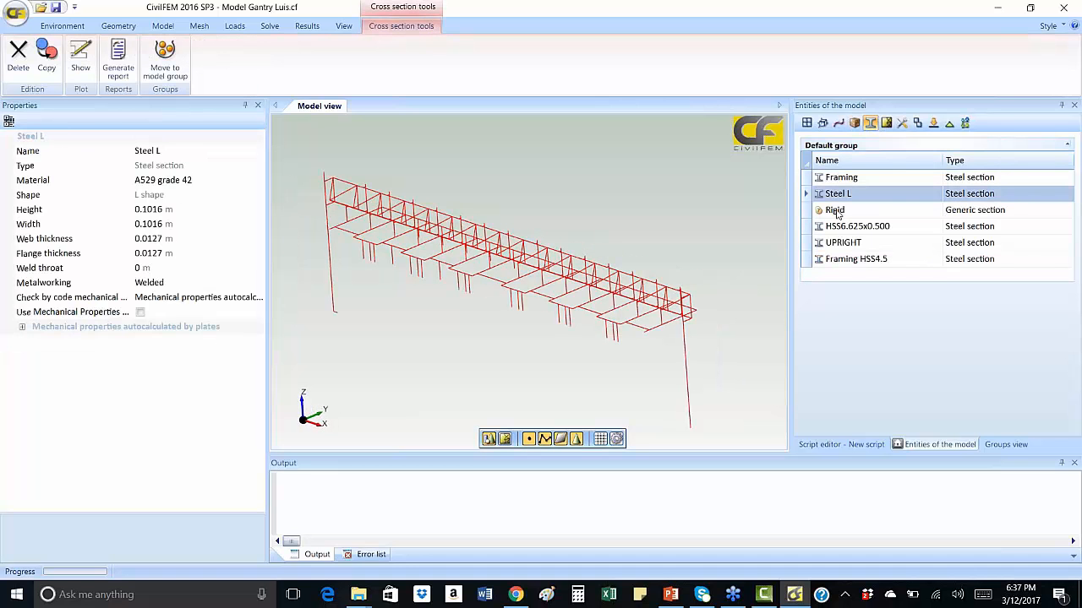
{"action": "left_click", "coordinate": [855, 226]}
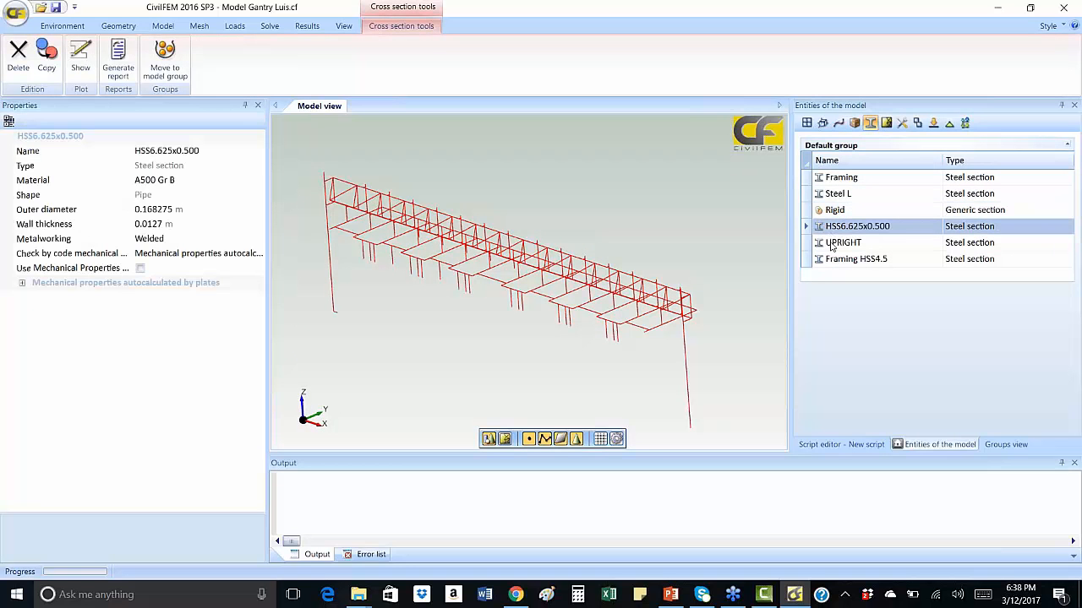
{"action": "double_click", "coordinate": [841, 178]}
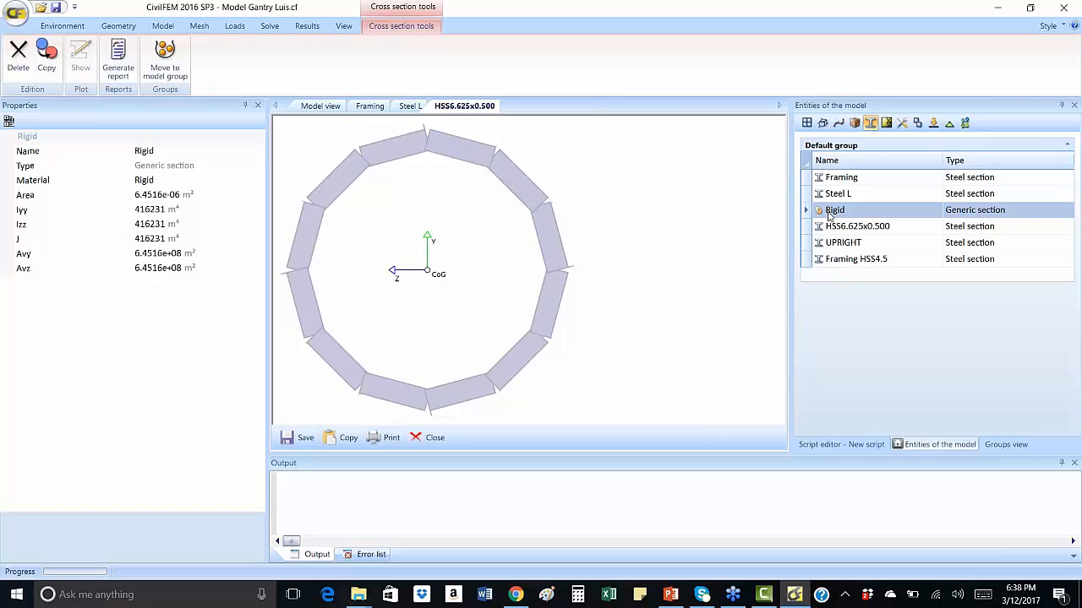
{"action": "left_click", "coordinate": [319, 104]}
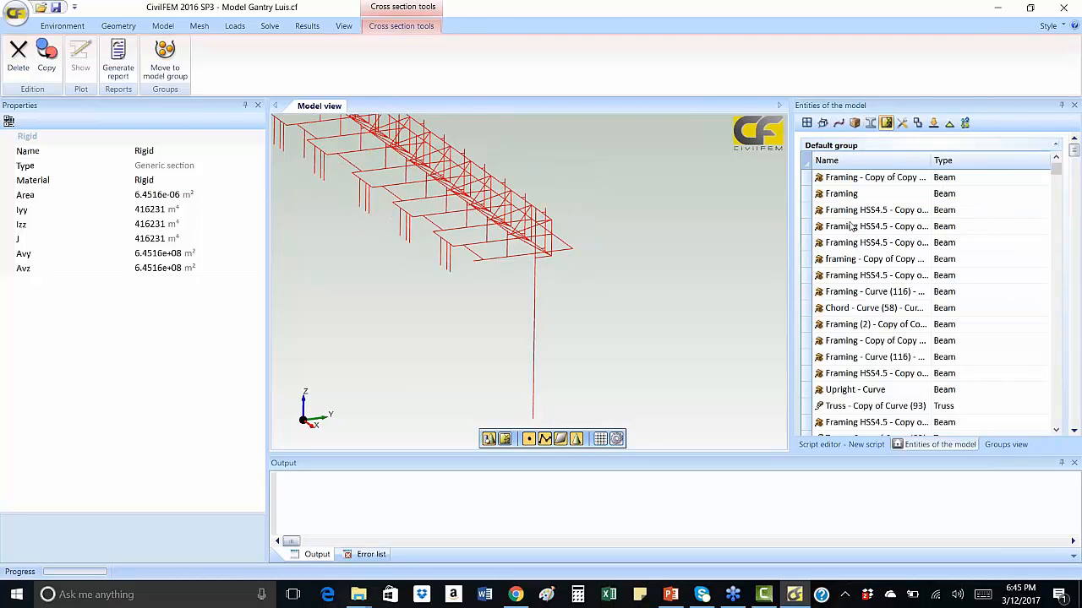
Bring up the Model ribbon's material and section creation tools
{"action": "left_click", "coordinate": [162, 26]}
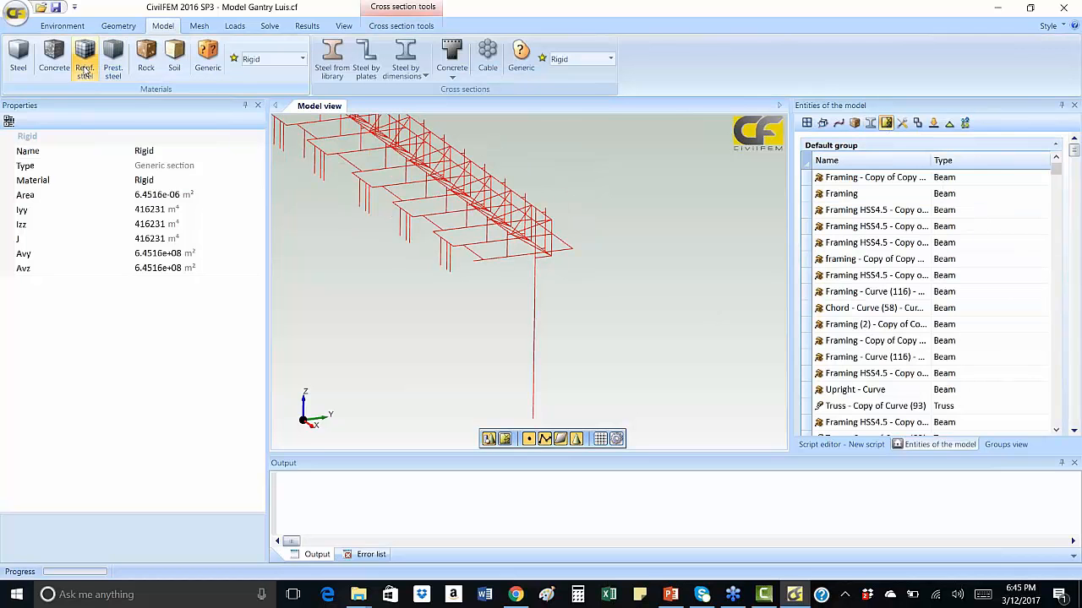
{"action": "mouse_move", "coordinate": [55, 54]}
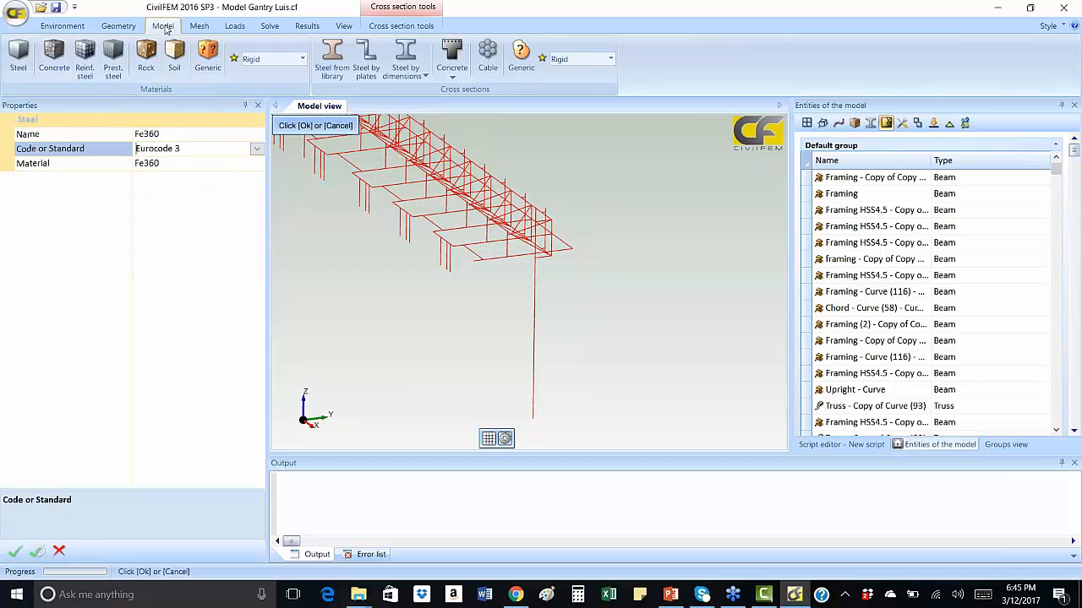
{"action": "mouse_move", "coordinate": [175, 54]}
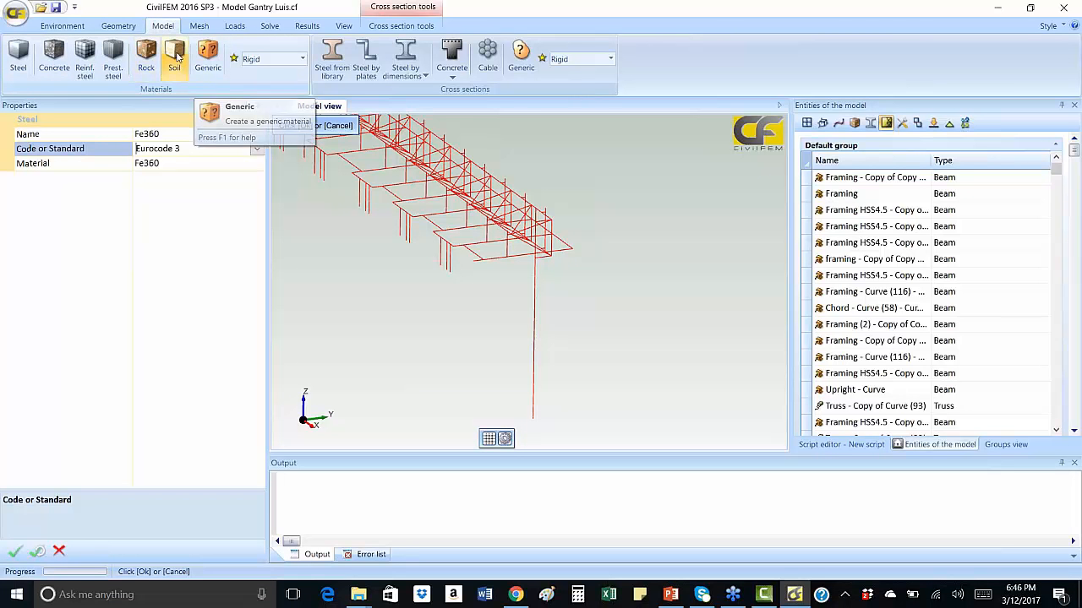
{"action": "mouse_move", "coordinate": [405, 54]}
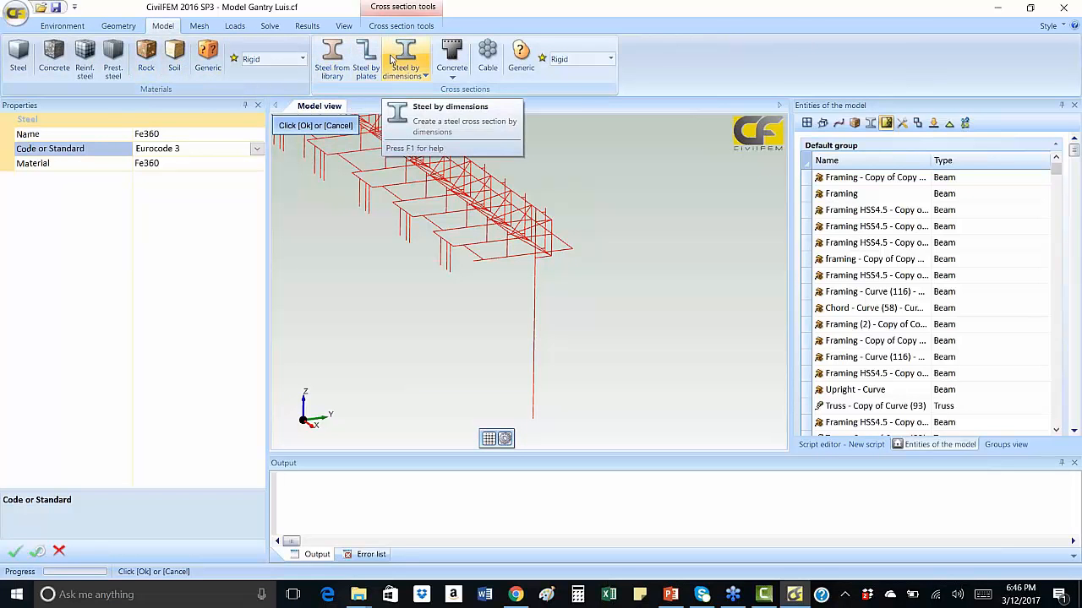
Generate the finite element mesh of the gantry beams and columns
{"action": "left_click", "coordinate": [200, 26]}
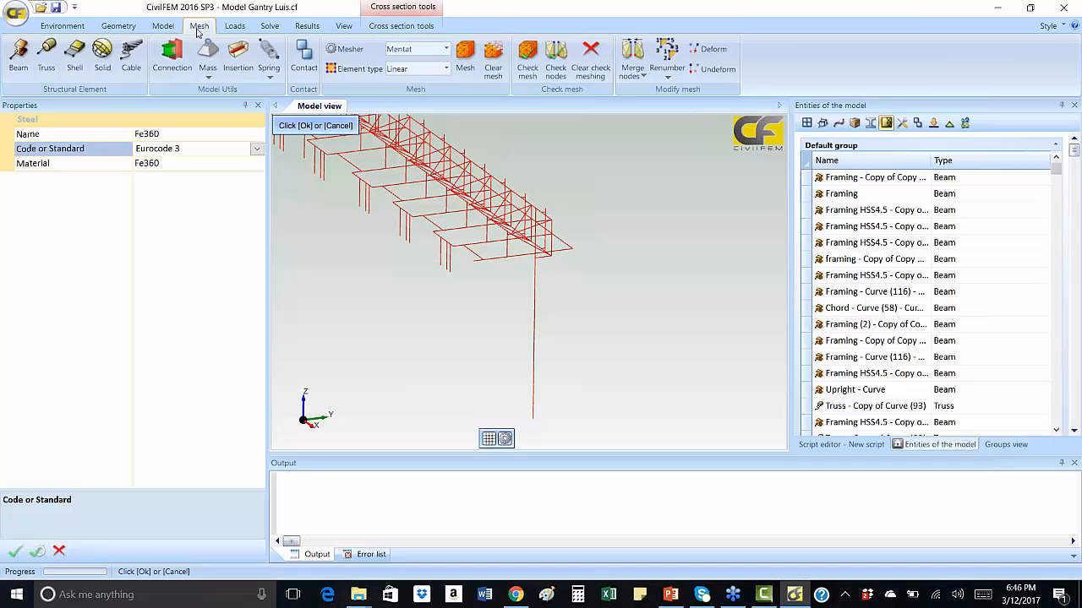
{"action": "mouse_move", "coordinate": [46, 49]}
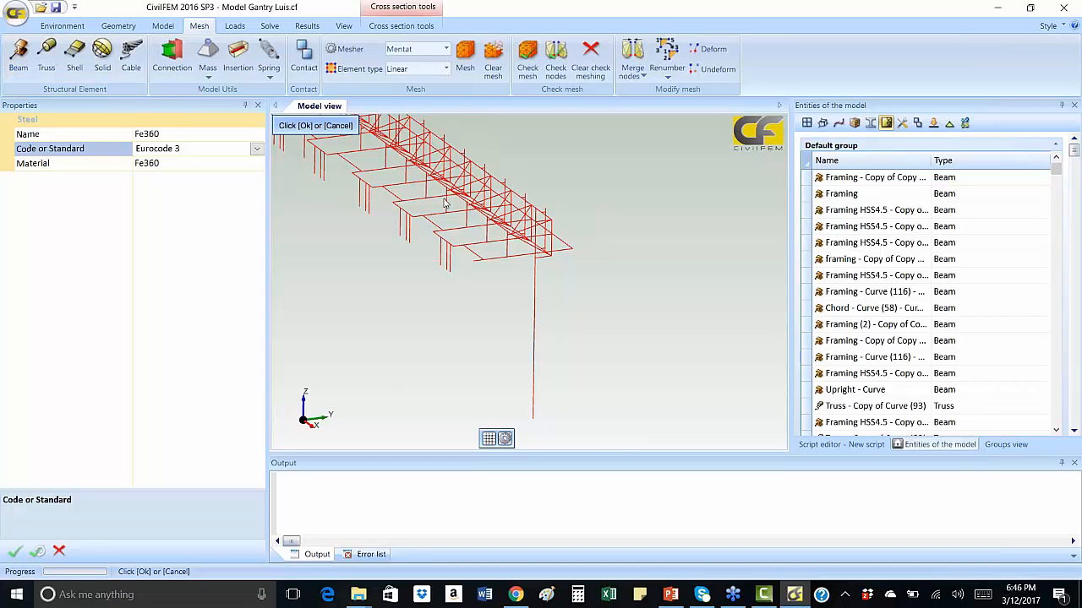
{"action": "left_click", "coordinate": [841, 192]}
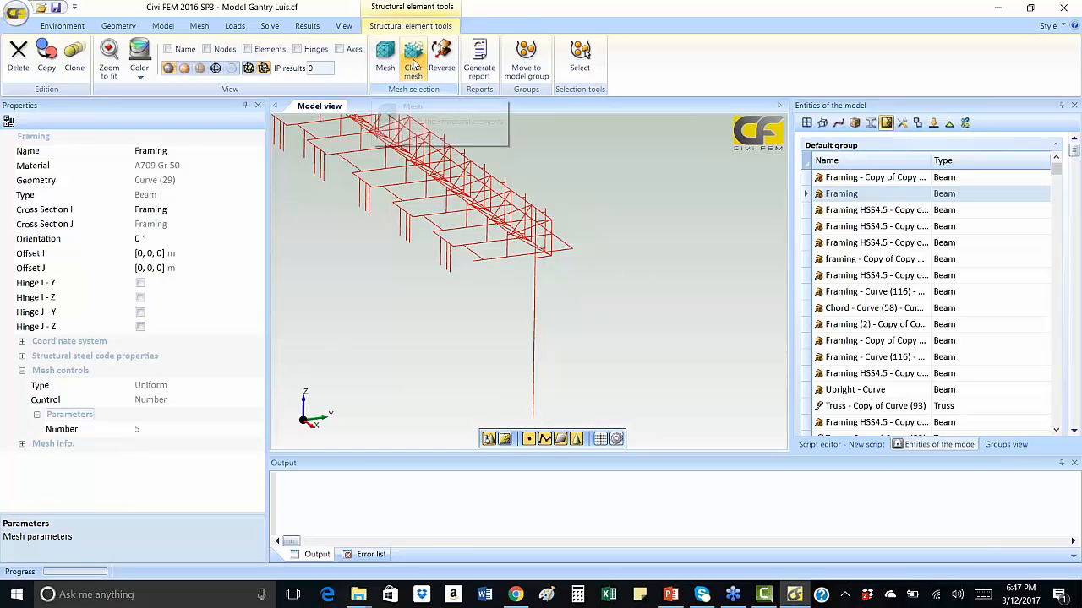
{"action": "mouse_move", "coordinate": [412, 60]}
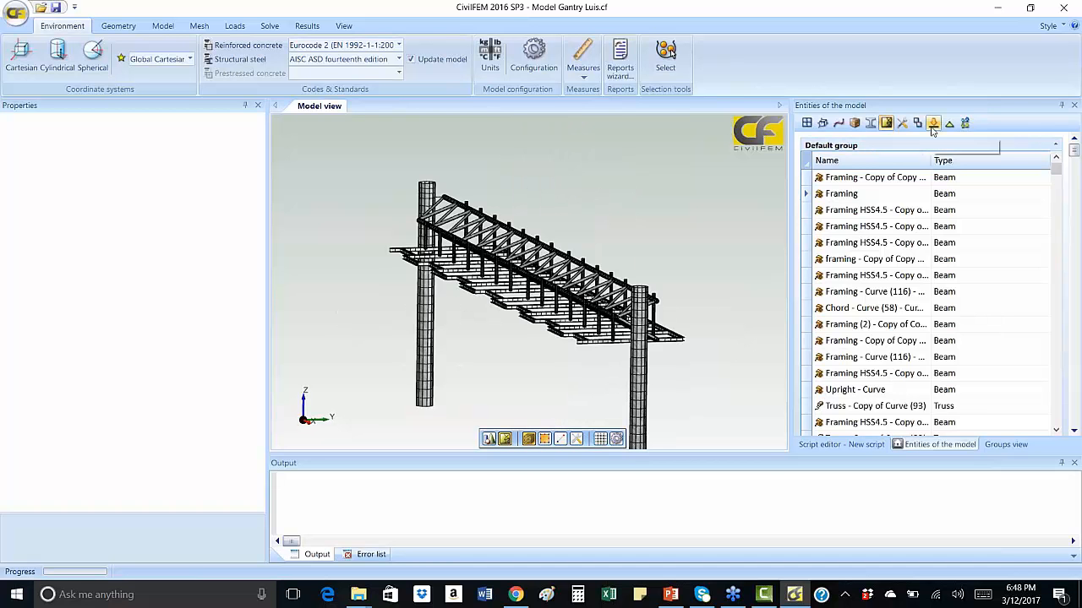
List the dead and wind load groups, then the boundary condition groups
{"action": "left_click", "coordinate": [932, 123]}
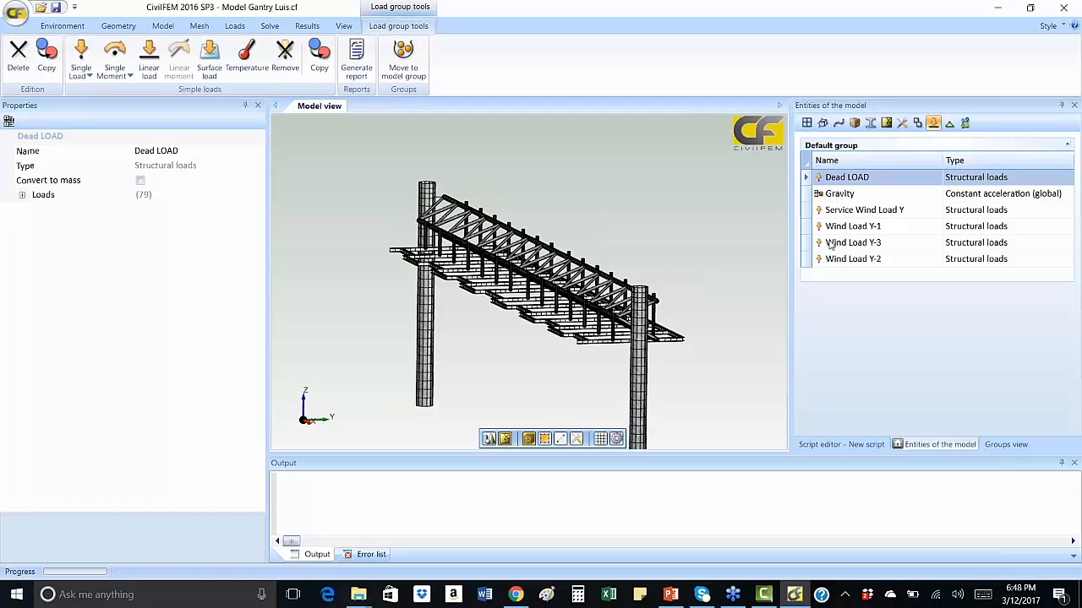
{"action": "left_click", "coordinate": [863, 209]}
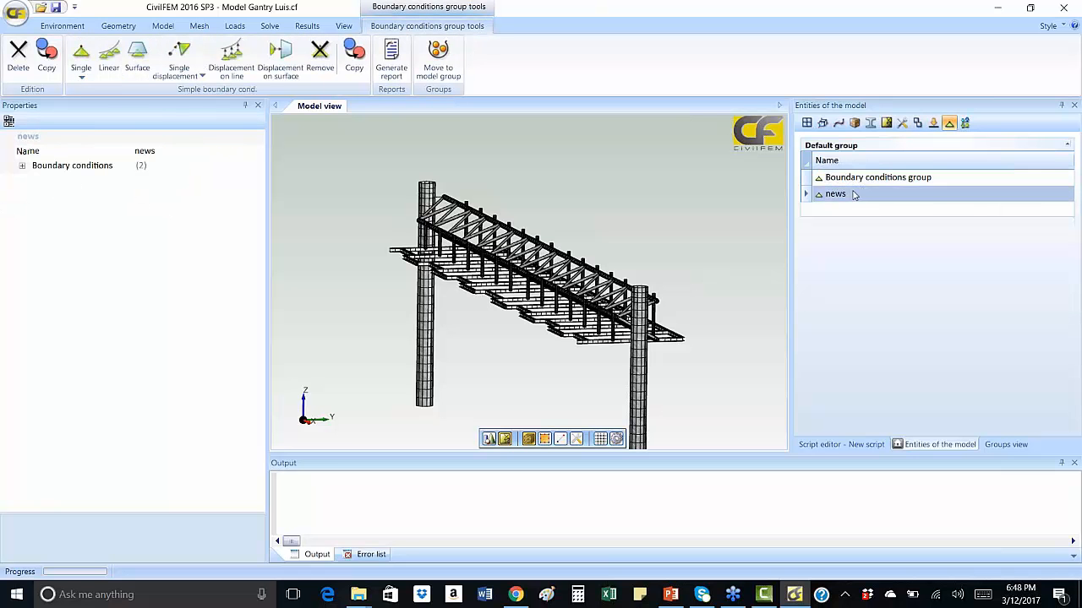
Select the boundary conditions group, view the plotted loads from another angle, then go to Results
{"action": "left_click", "coordinate": [877, 177]}
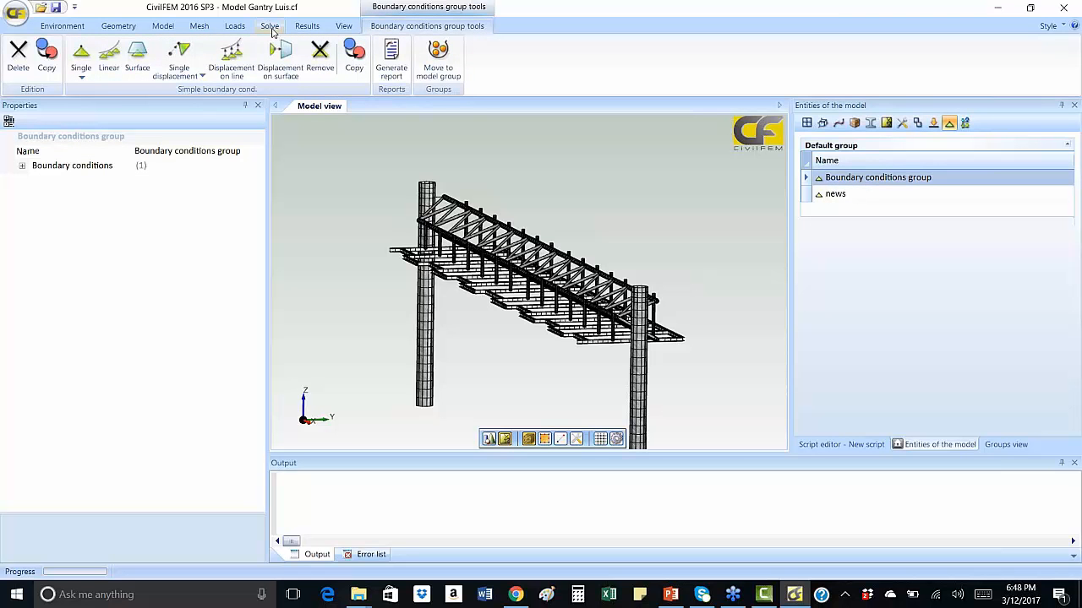
{"action": "left_click", "coordinate": [235, 26]}
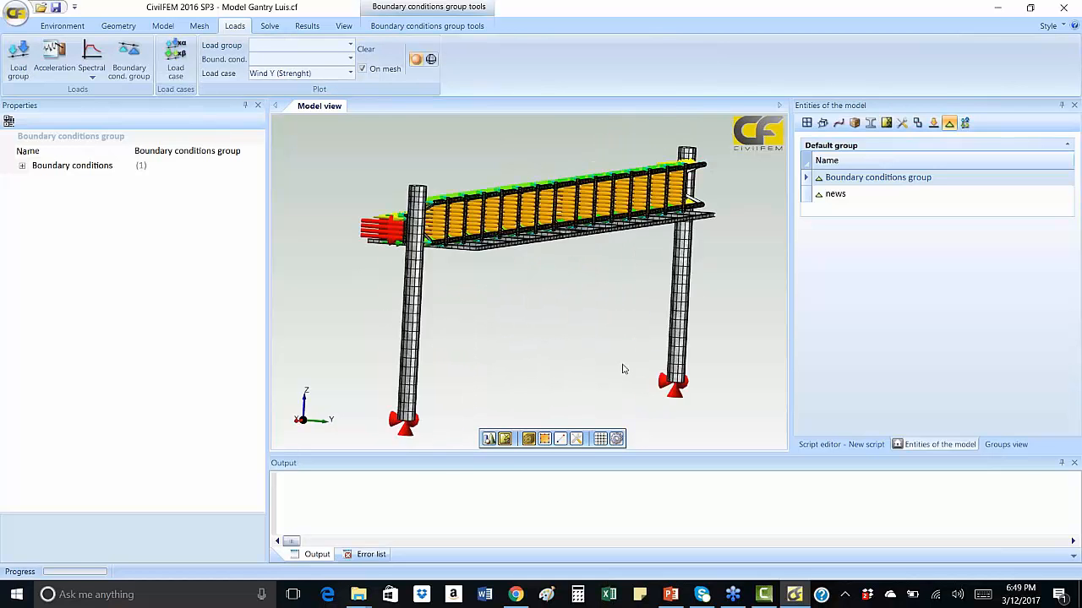
{"action": "left_click_drag", "start_coordinate": [623, 369], "coordinate": [666, 373]}
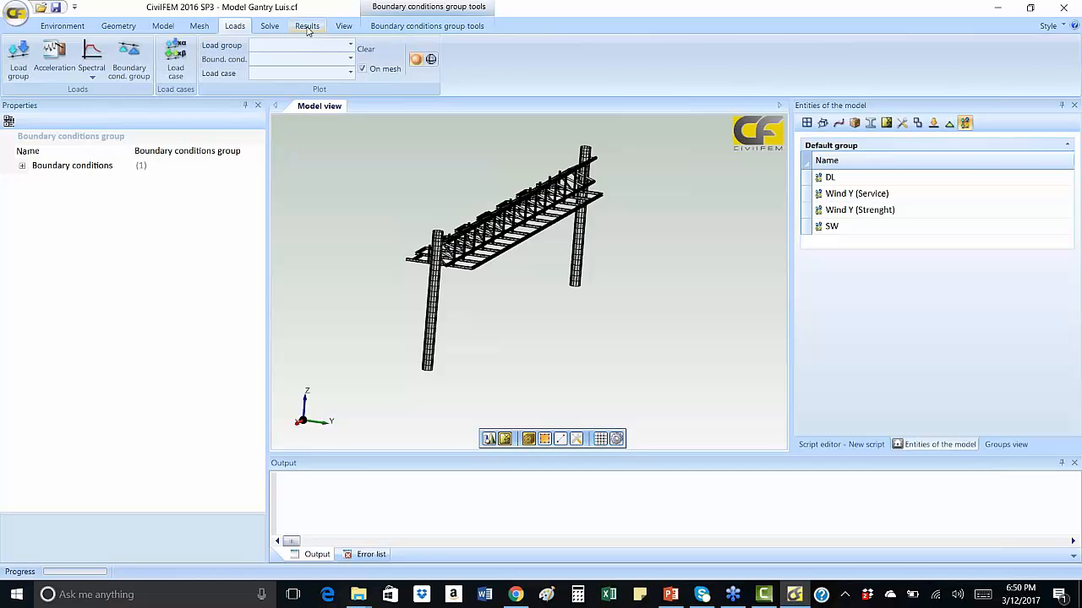
{"action": "left_click", "coordinate": [307, 25]}
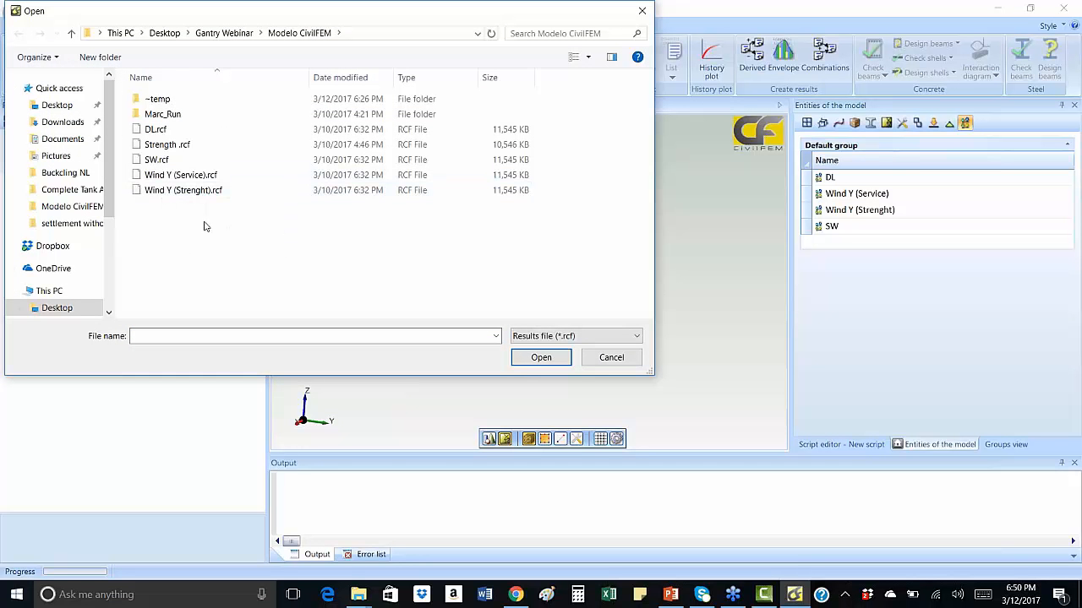
{"action": "mouse_move", "coordinate": [211, 210]}
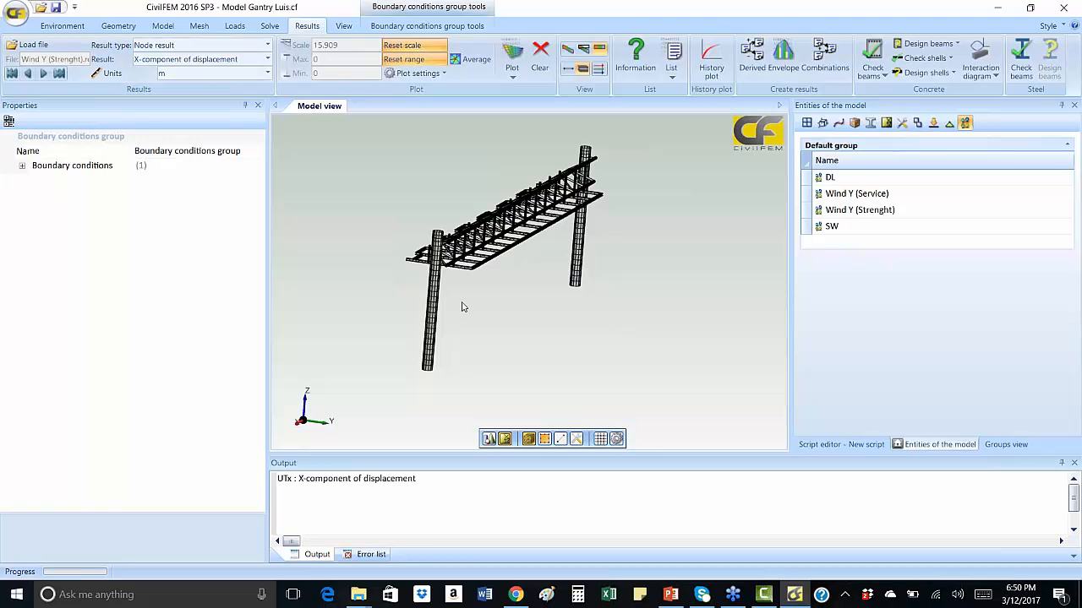
Plot the Y-component of displacement contour for Wind Y (Strength), peaking near 3.64 in
{"action": "left_click", "coordinate": [267, 59]}
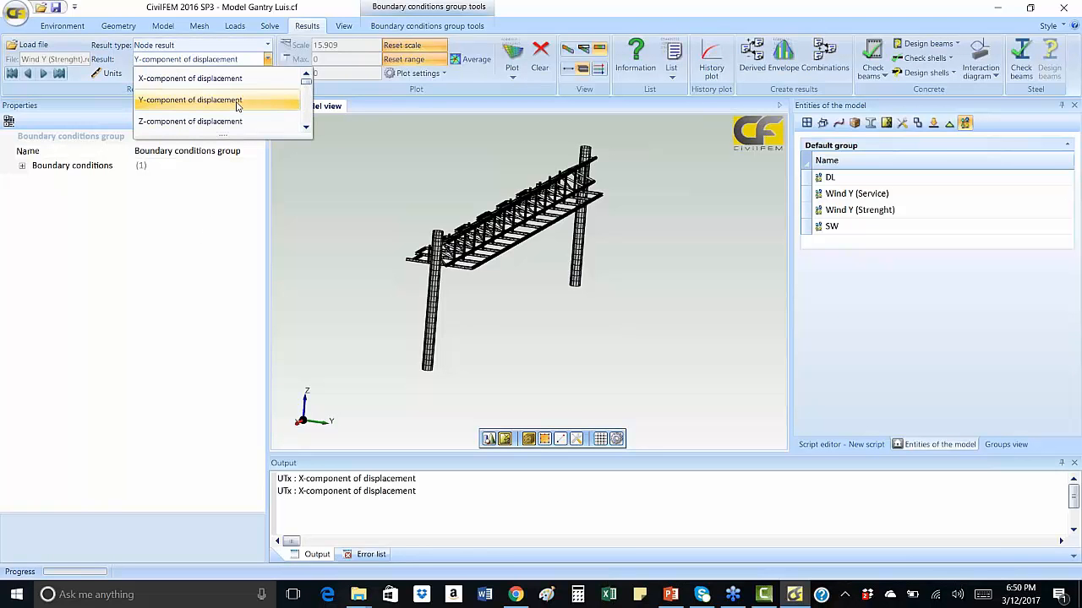
{"action": "left_click", "coordinate": [190, 100]}
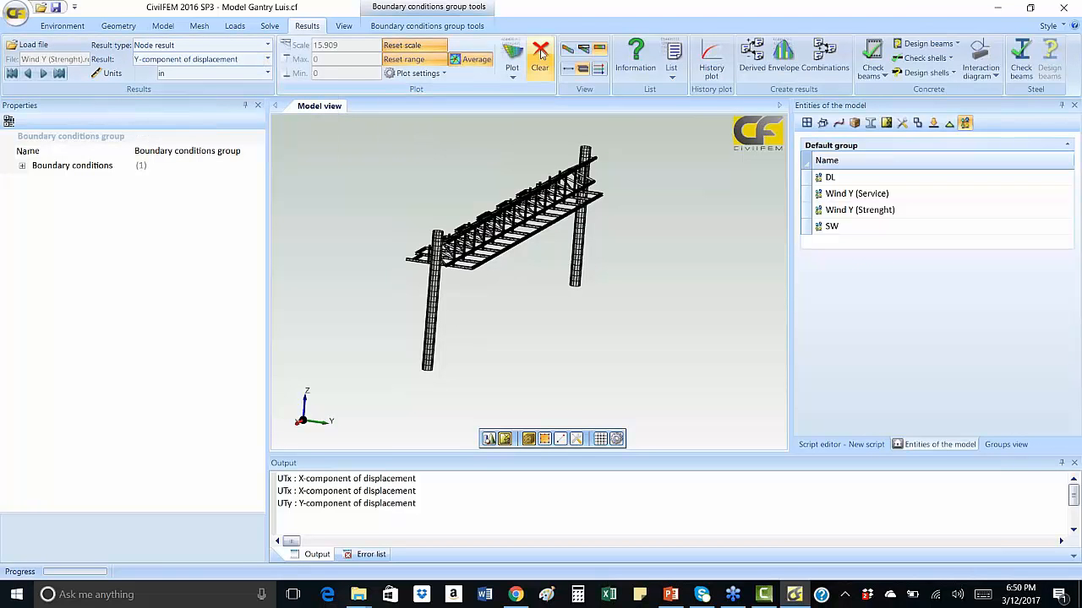
{"action": "left_click", "coordinate": [539, 59]}
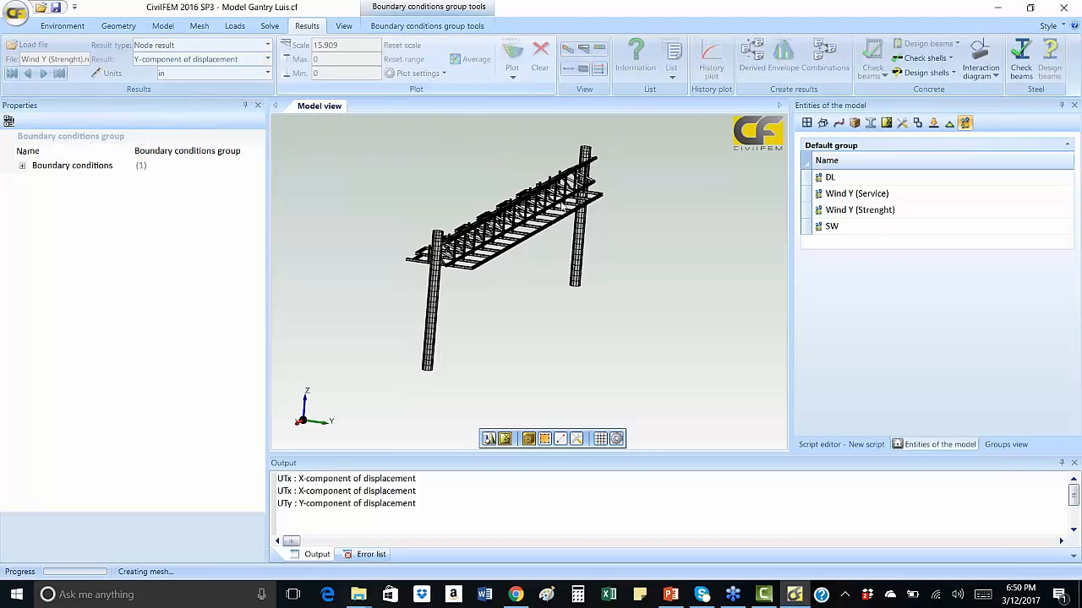
{"action": "left_click", "coordinate": [510, 59]}
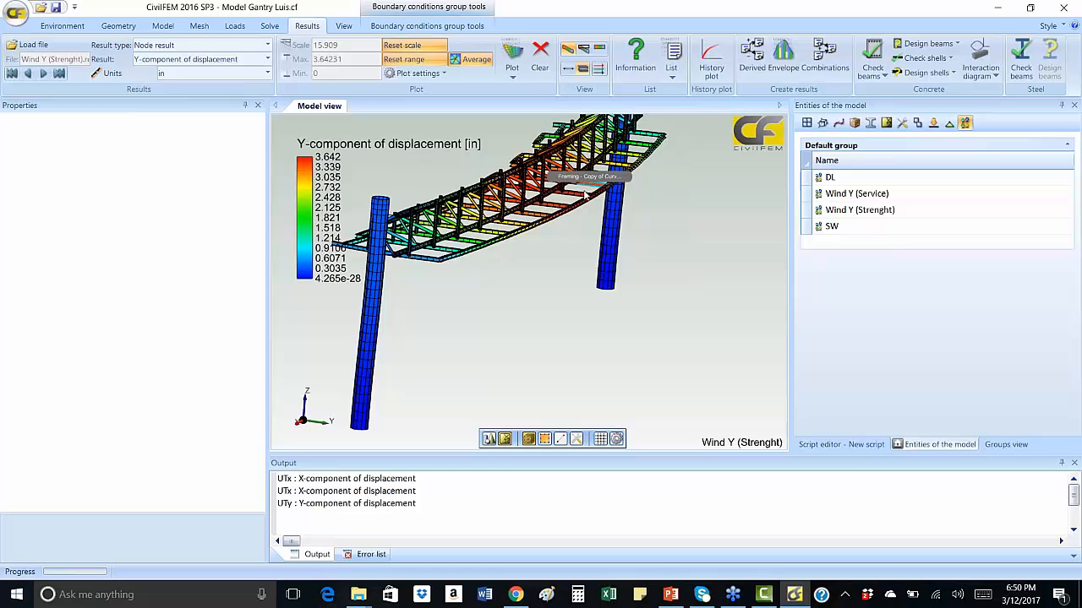
{"action": "mouse_move", "coordinate": [556, 264]}
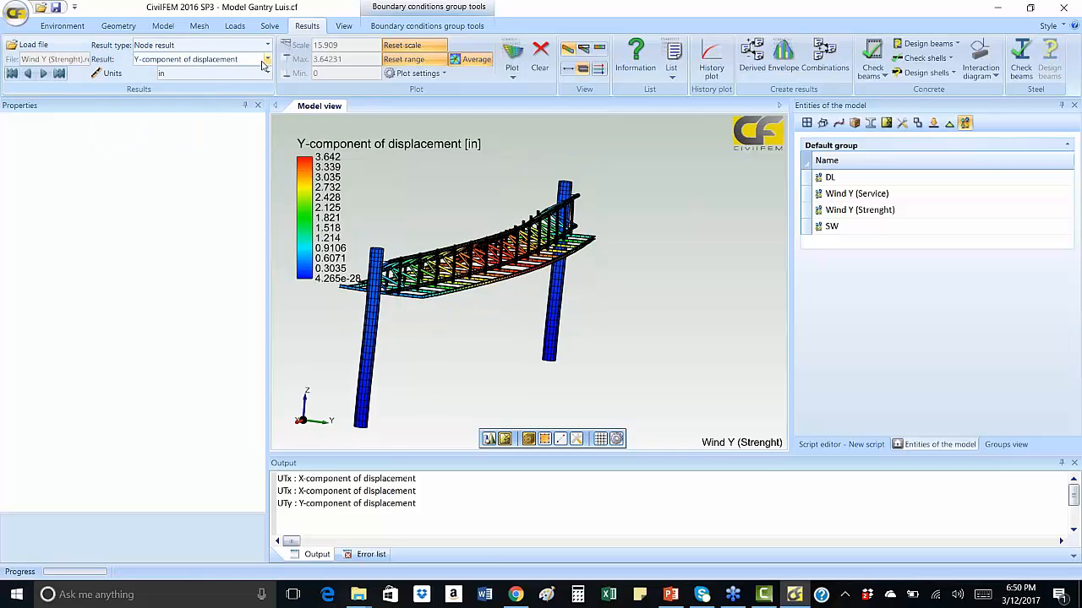
{"action": "left_click", "coordinate": [267, 57]}
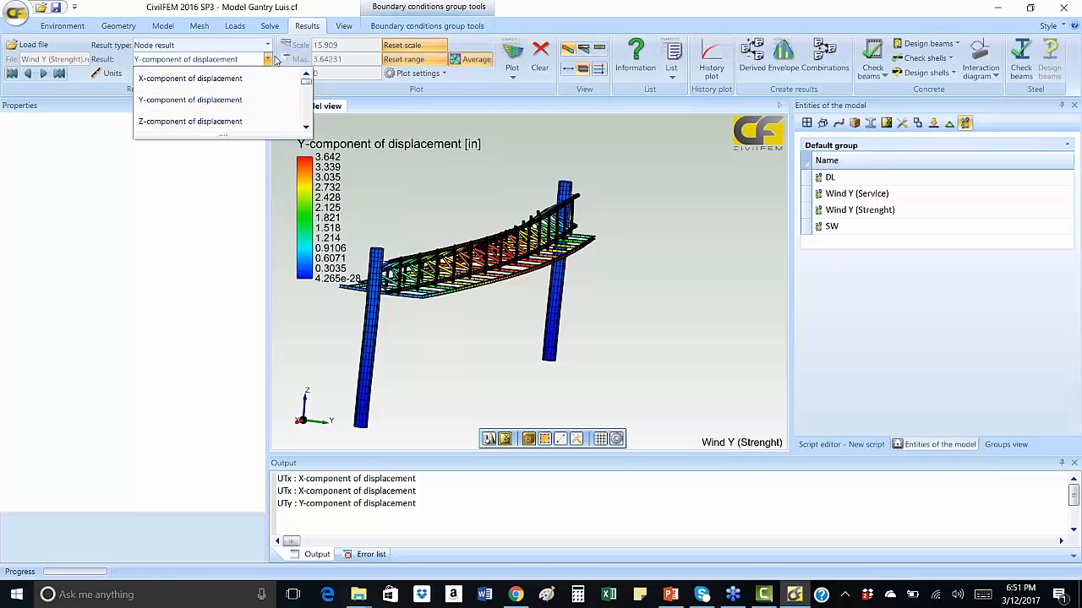
Plot von Mises equivalent stress as an End result for Wind Y (Strength), peaking near 48.76 ksi
{"action": "left_click", "coordinate": [267, 44]}
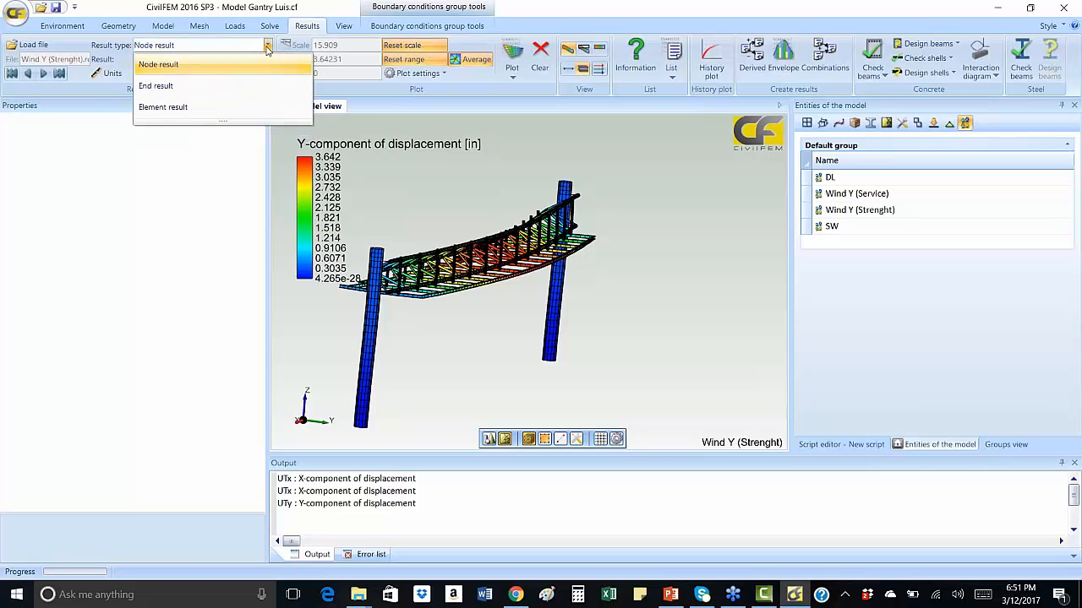
{"action": "left_click", "coordinate": [155, 85]}
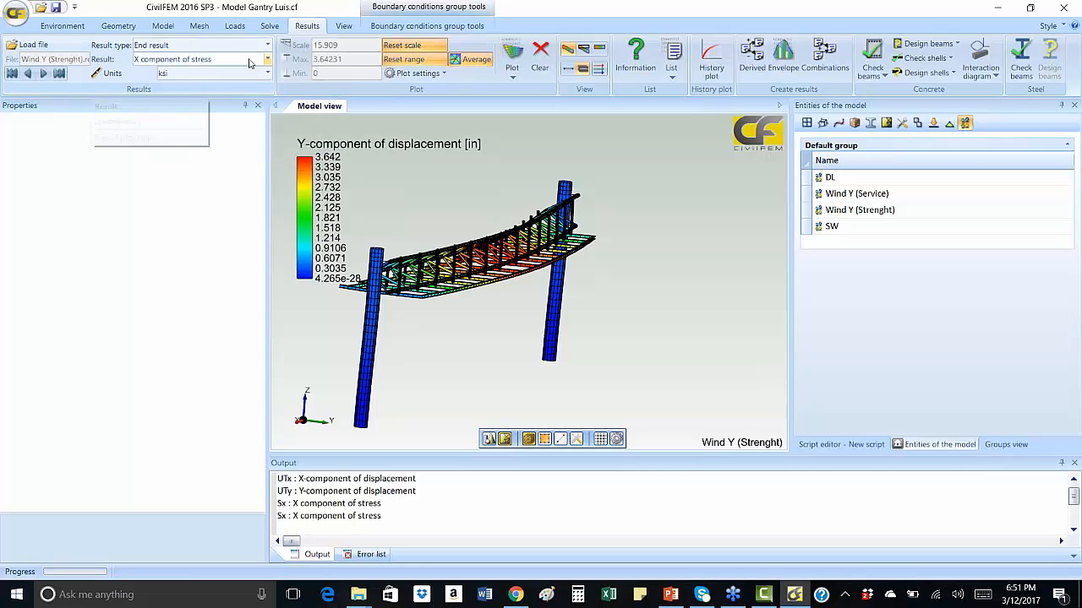
{"action": "left_click", "coordinate": [173, 57]}
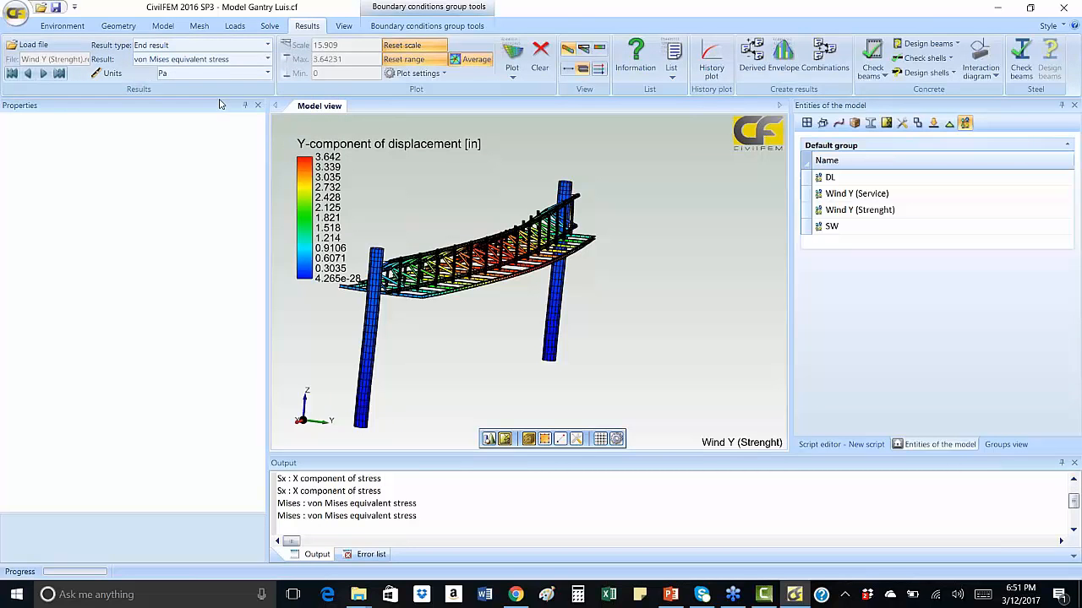
{"action": "left_click", "coordinate": [267, 73]}
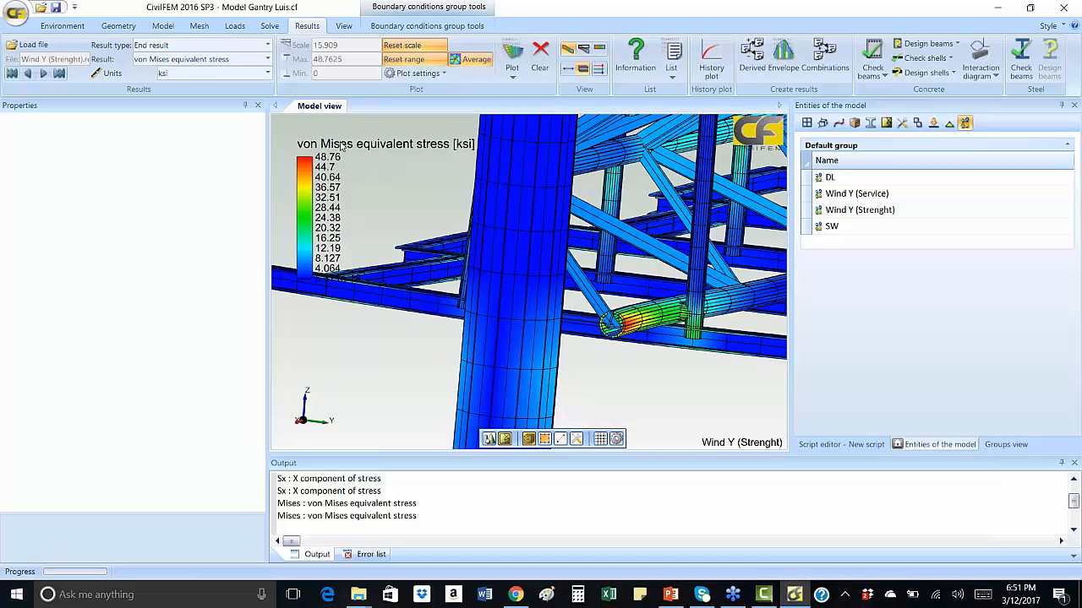
{"action": "mouse_move", "coordinate": [302, 179]}
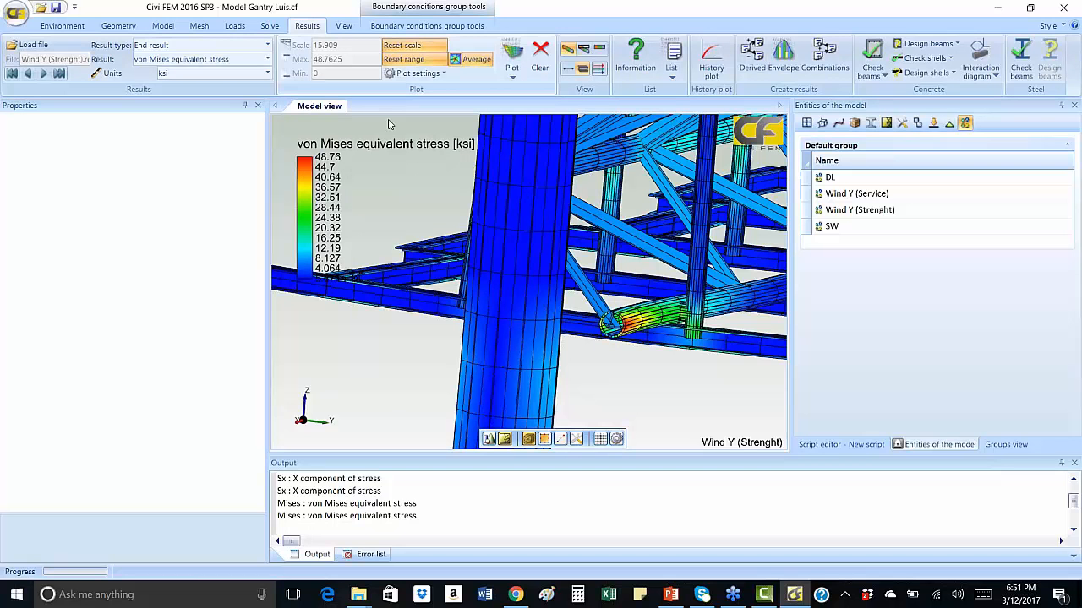
{"action": "left_click", "coordinate": [267, 73]}
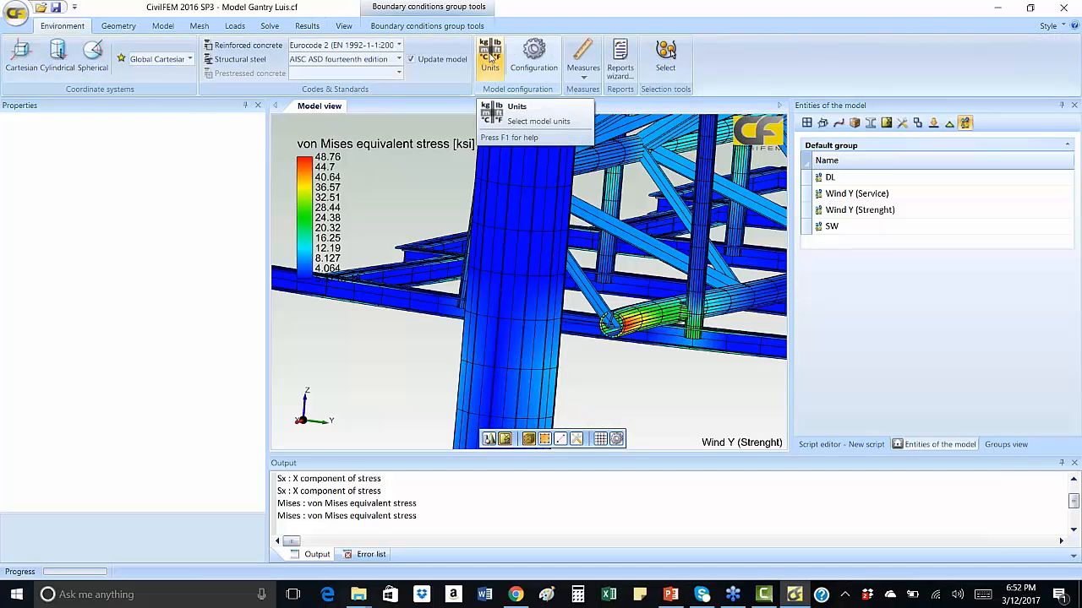
Review the model unit groups and systems, keeping International System Units, then return to results
{"action": "left_click", "coordinate": [537, 121]}
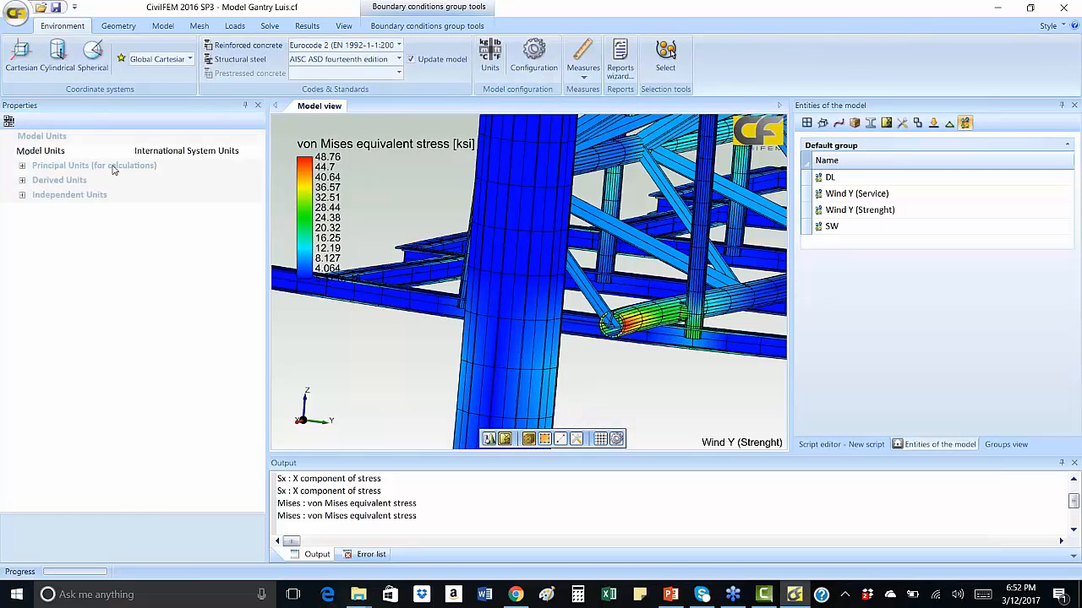
{"action": "left_click", "coordinate": [22, 165]}
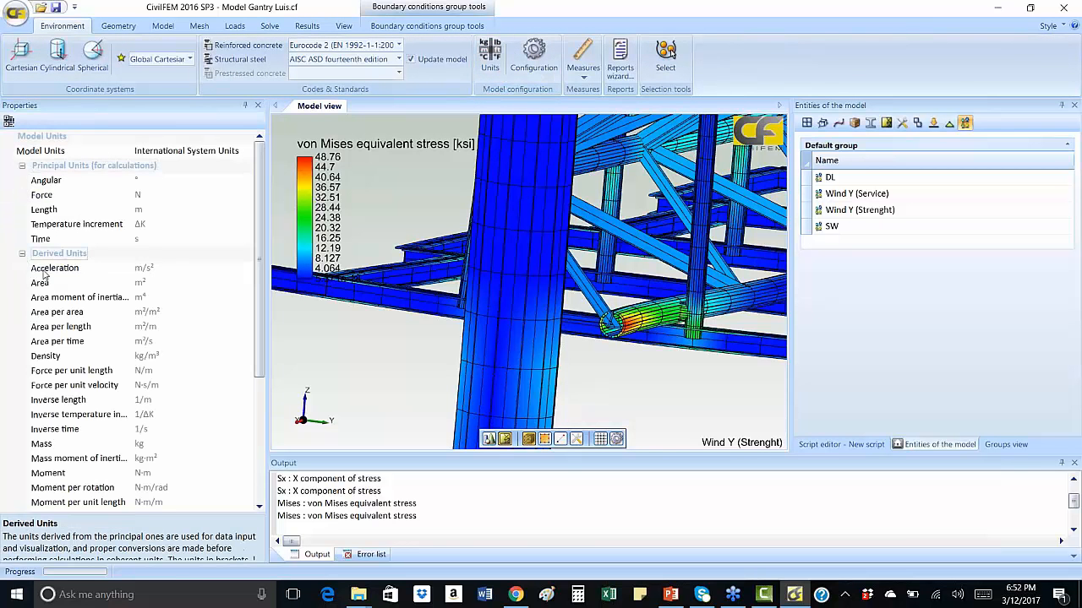
{"action": "left_click", "coordinate": [247, 150]}
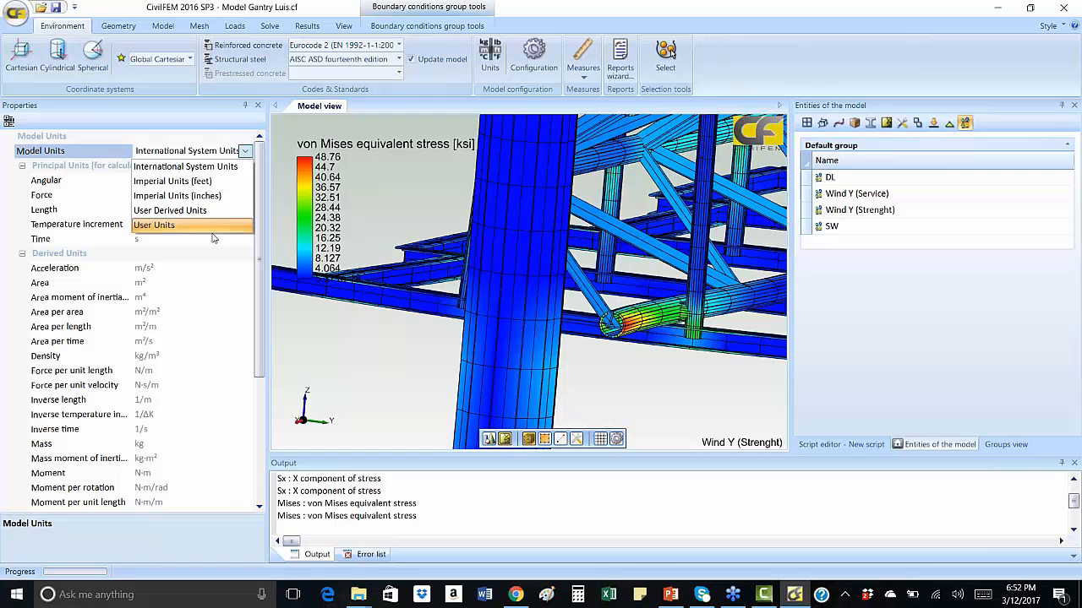
{"action": "mouse_move", "coordinate": [189, 181]}
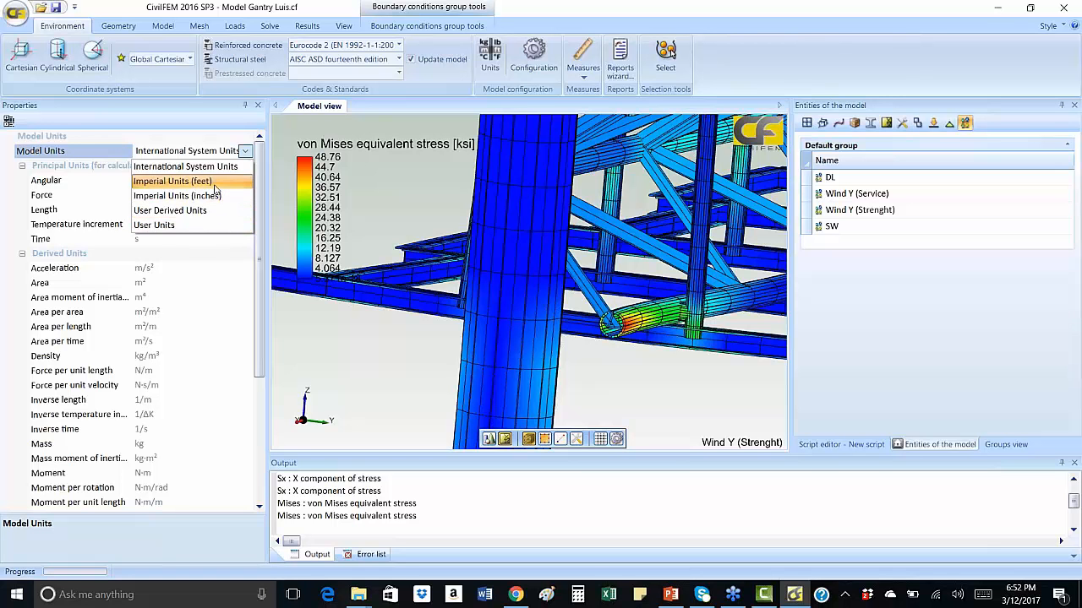
{"action": "mouse_move", "coordinate": [375, 371]}
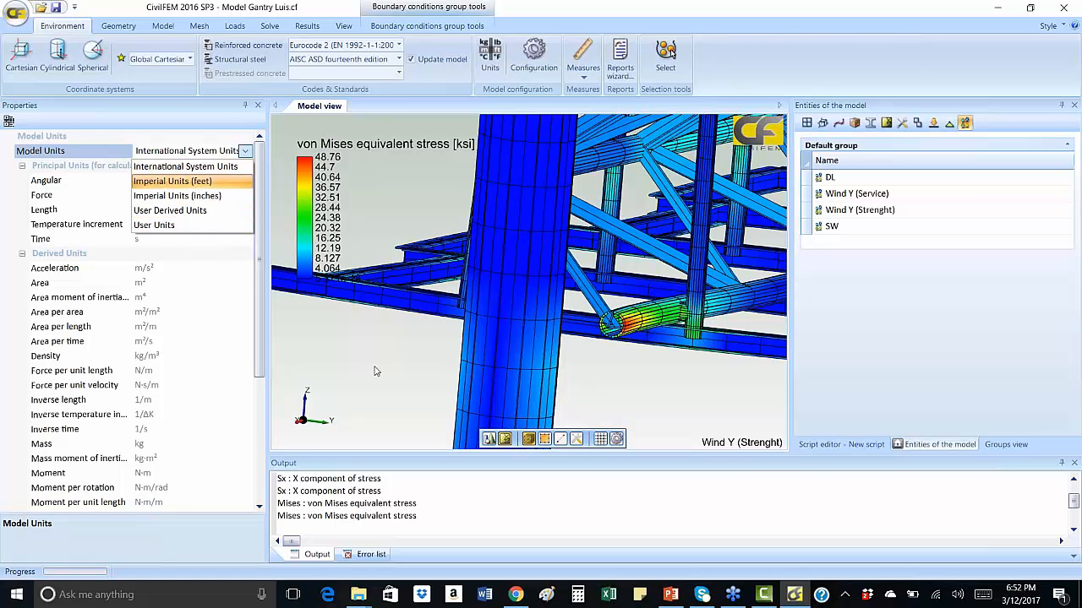
{"action": "left_click", "coordinate": [186, 166]}
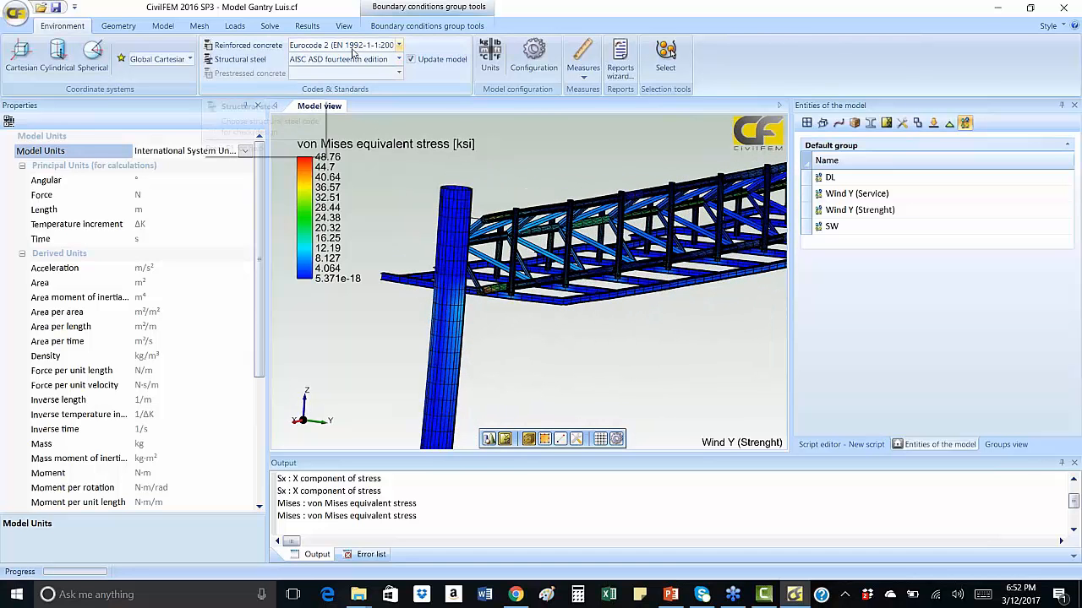
{"action": "left_click", "coordinate": [399, 59]}
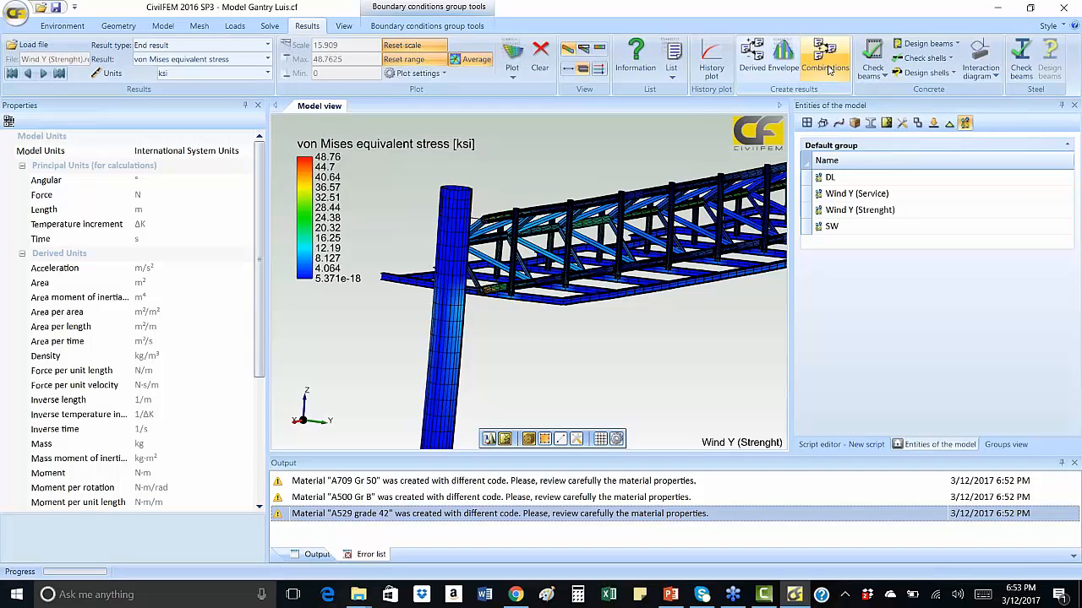
Review the user Strength combination of DL, SW and Wind Y loads
{"action": "left_click", "coordinate": [825, 59]}
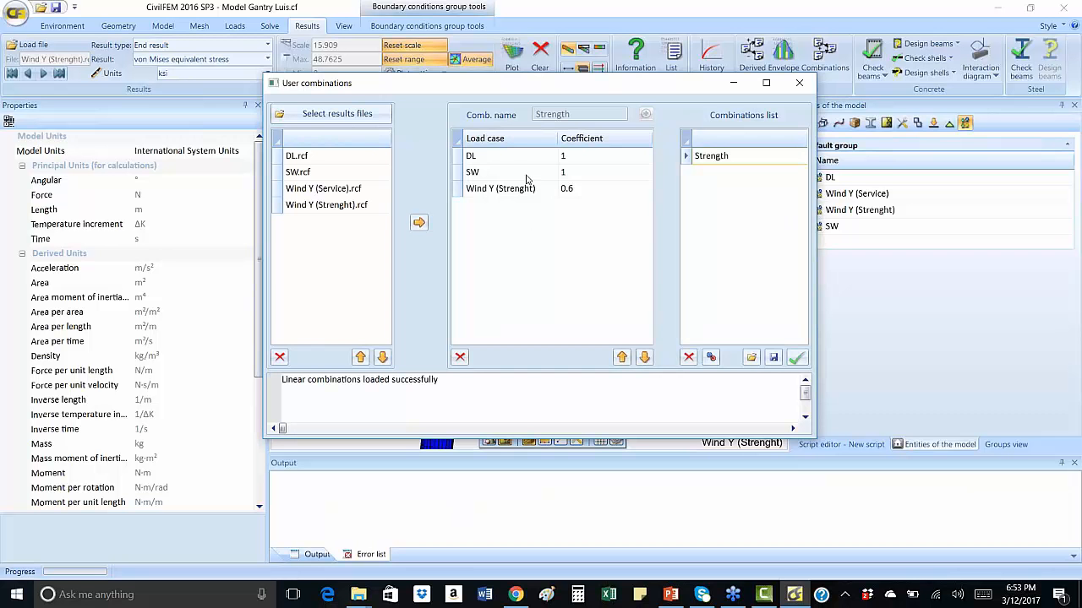
{"action": "mouse_move", "coordinate": [590, 210]}
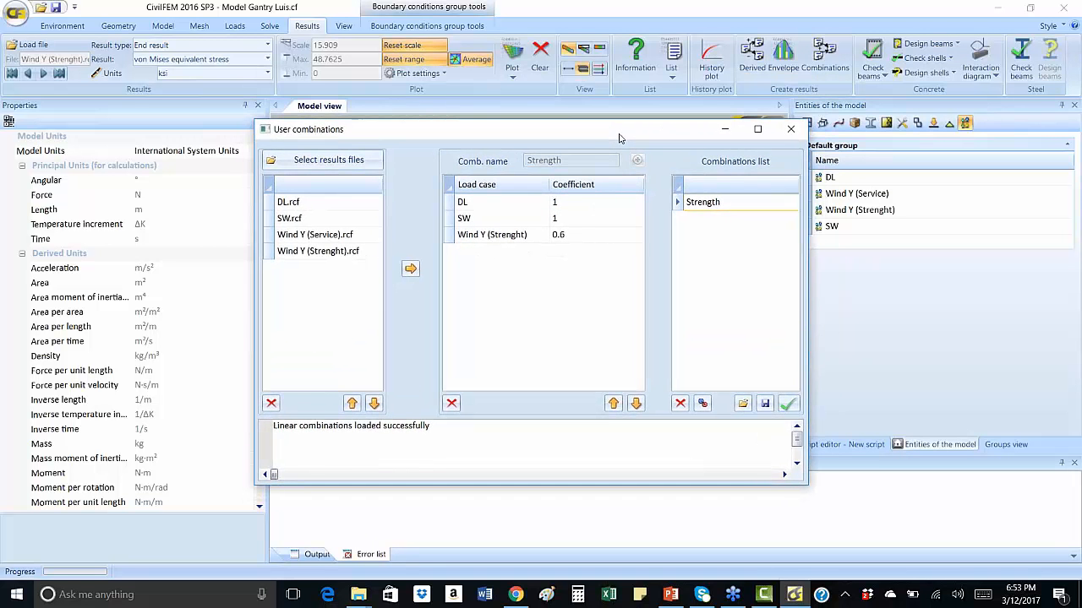
{"action": "mouse_move", "coordinate": [612, 142]}
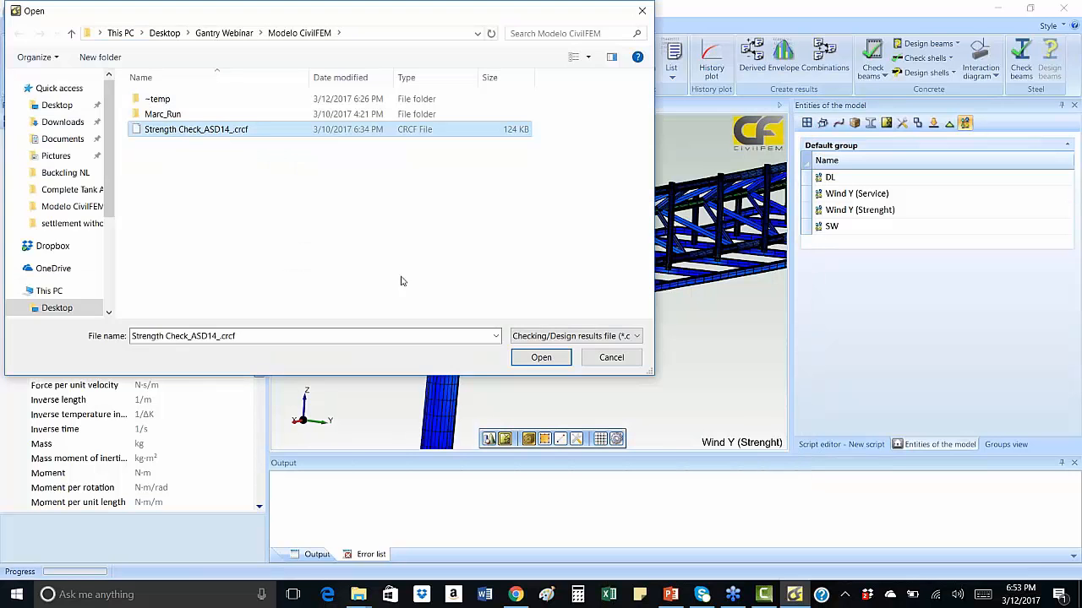
Load Strength Check_ASD14_.crcf and plot the total criterion contour (max ~0.159) on the gantry
{"action": "left_click", "coordinate": [541, 357]}
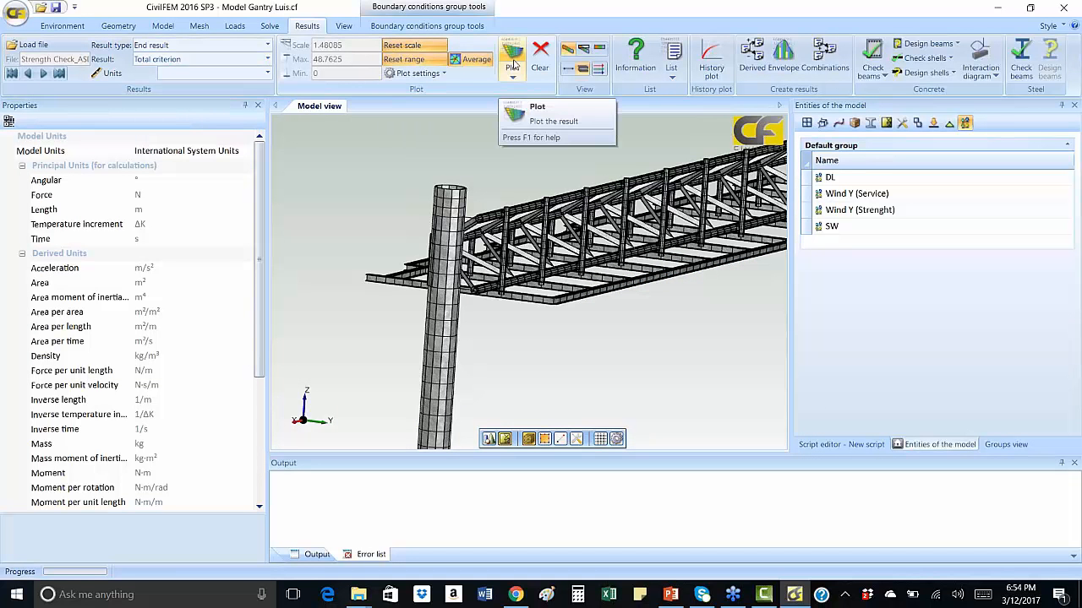
{"action": "left_click", "coordinate": [511, 54]}
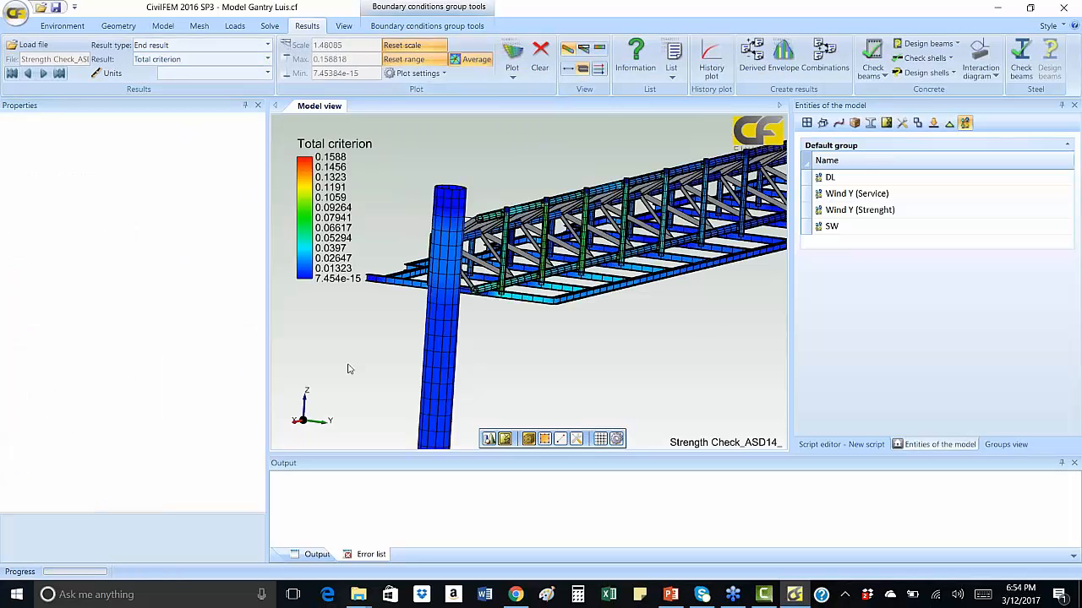
{"action": "mouse_move", "coordinate": [557, 290]}
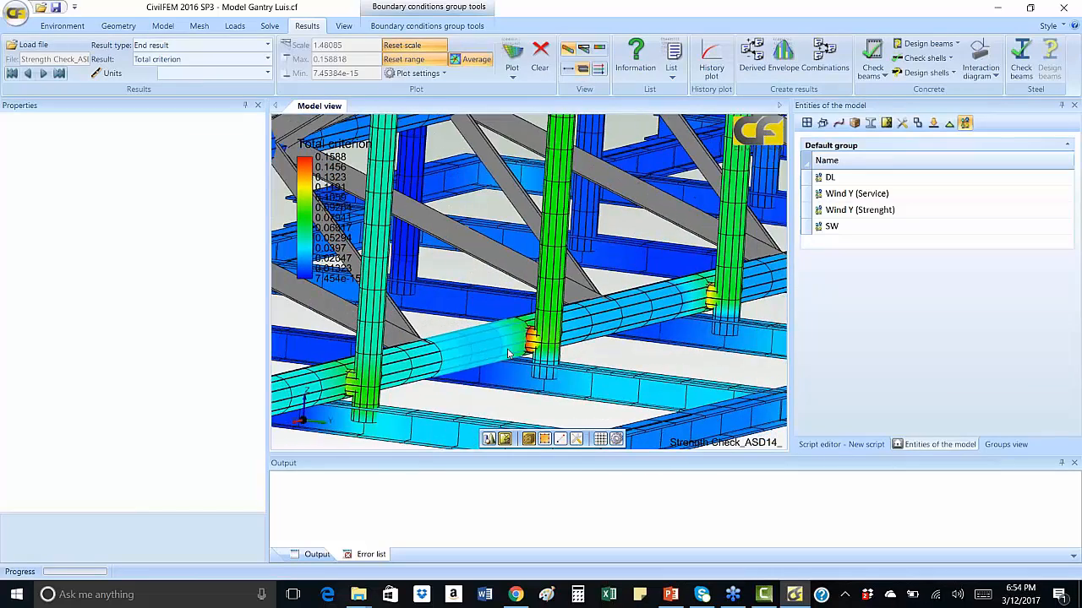
{"action": "left_click_drag", "start_coordinate": [507, 355], "coordinate": [617, 291]}
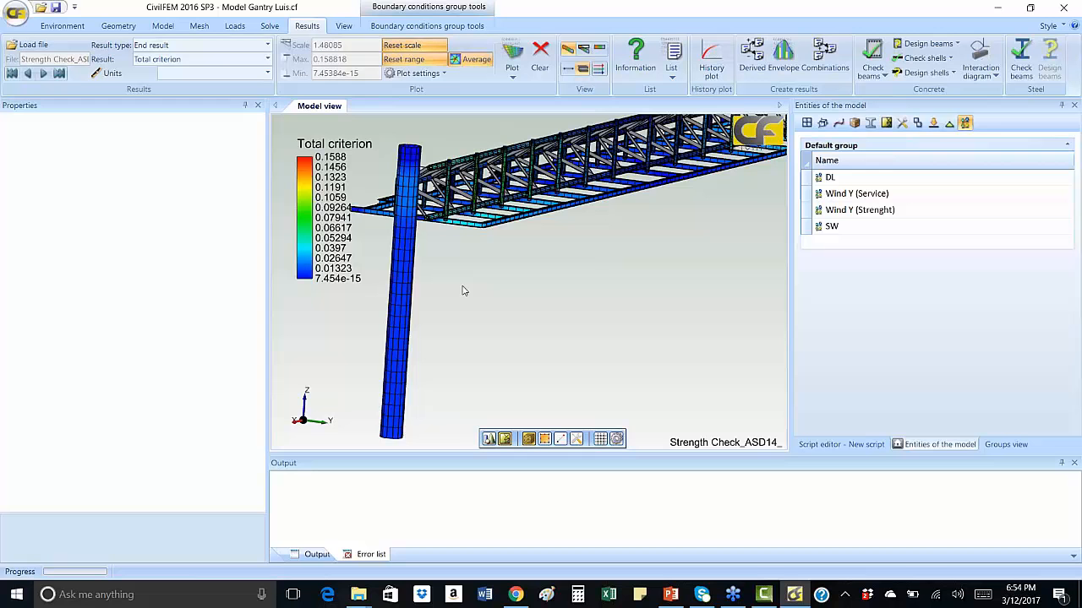
{"action": "mouse_move", "coordinate": [605, 270]}
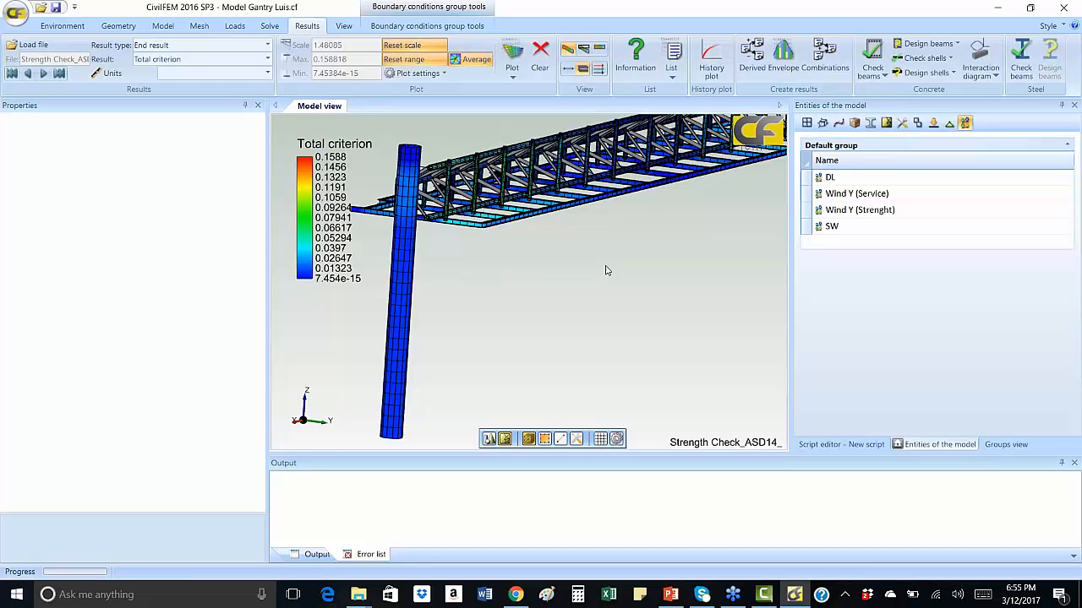
{"action": "mouse_move", "coordinate": [600, 291]}
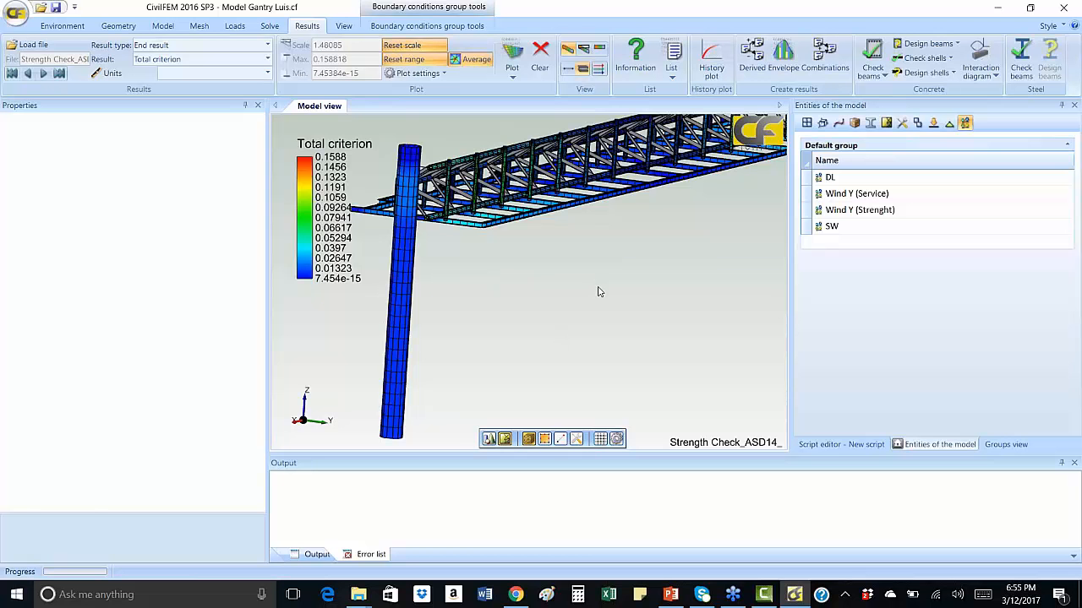
Switch to the closing Thank You slide in PowerPoint
{"action": "left_click", "coordinate": [669, 595]}
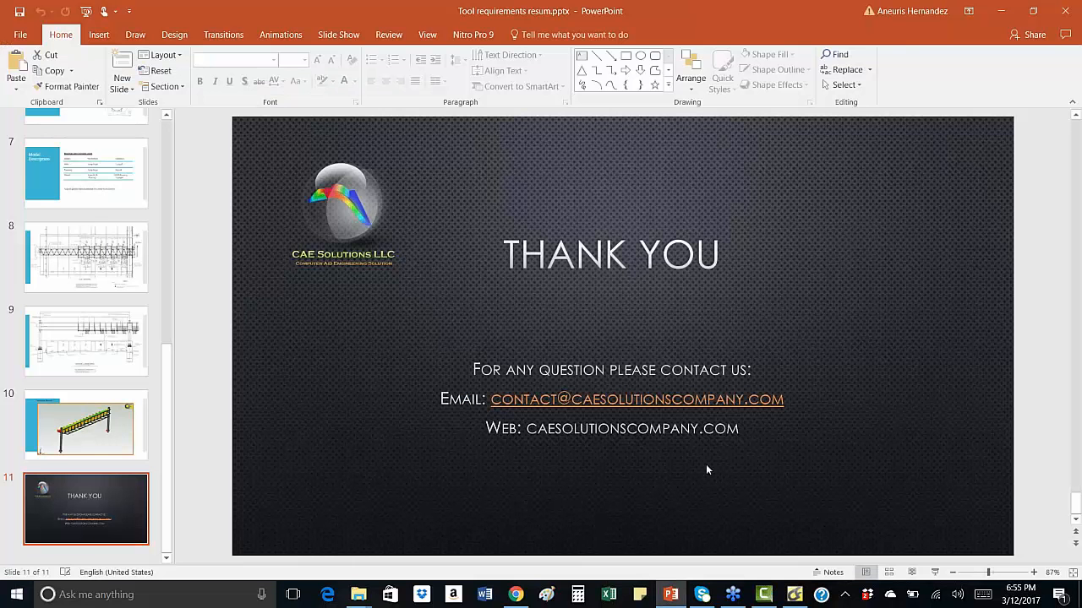